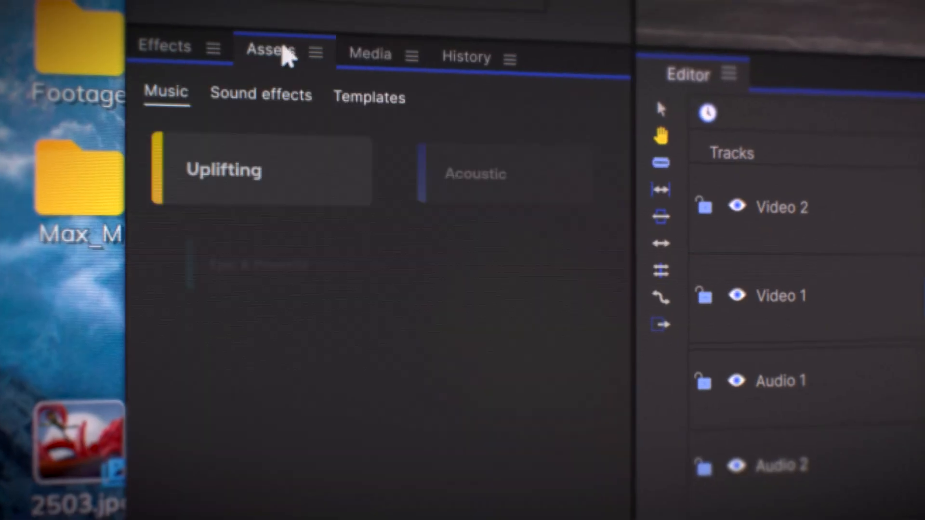
- Browse the asset library's music and sound effects, then the History, Text and Controls panels
click(369, 97)
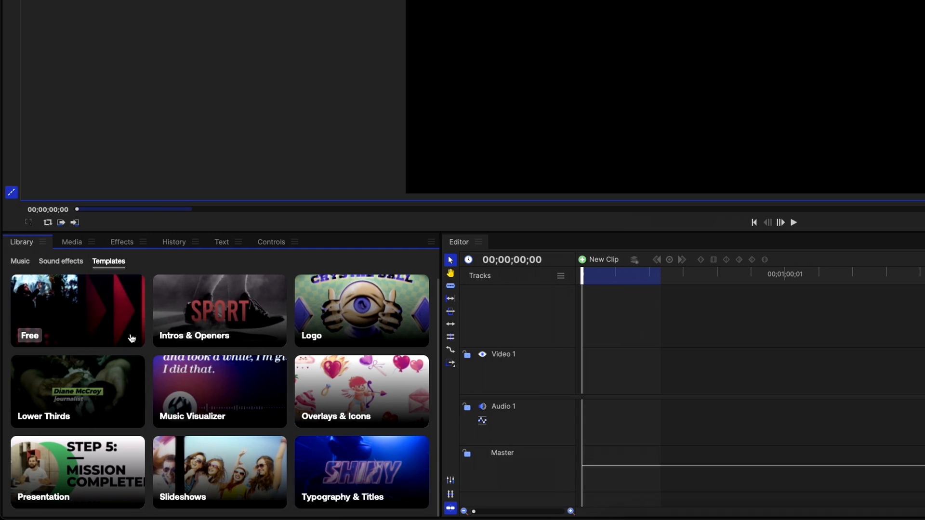
mouse_move(37, 254)
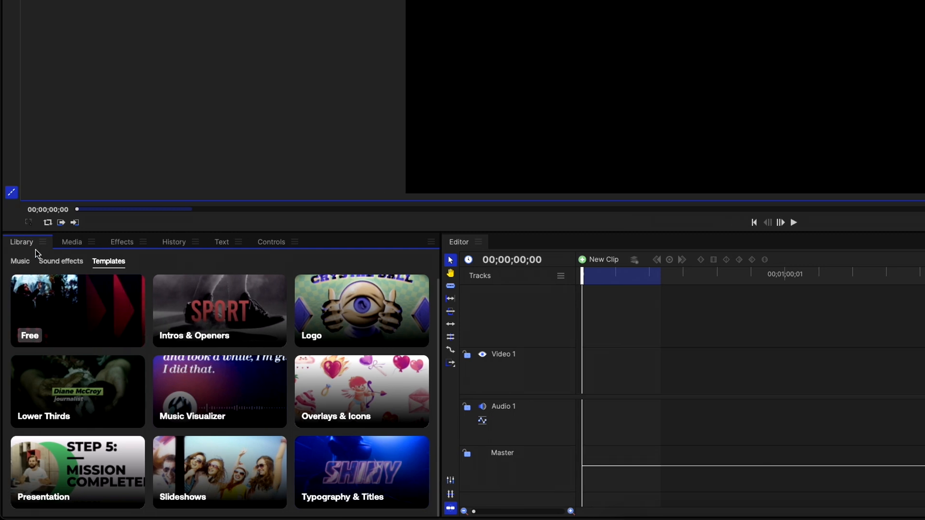
click(19, 261)
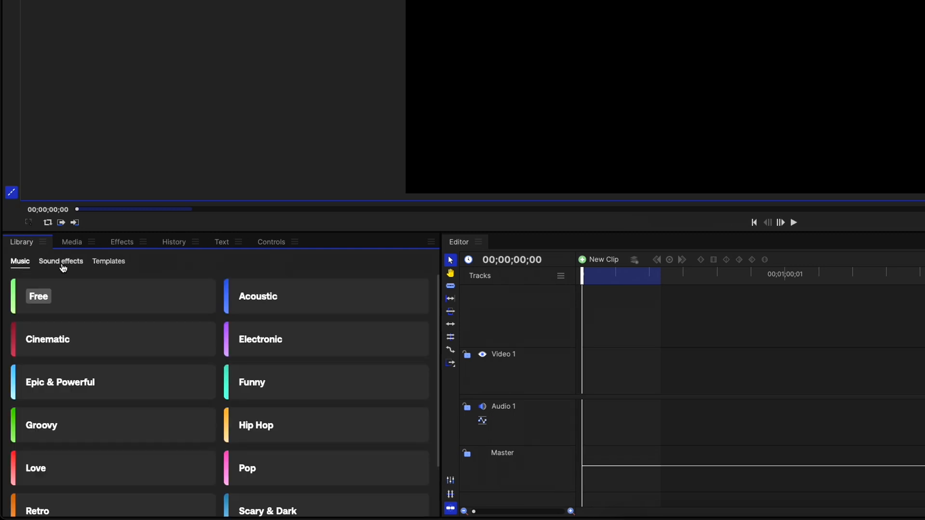
click(109, 262)
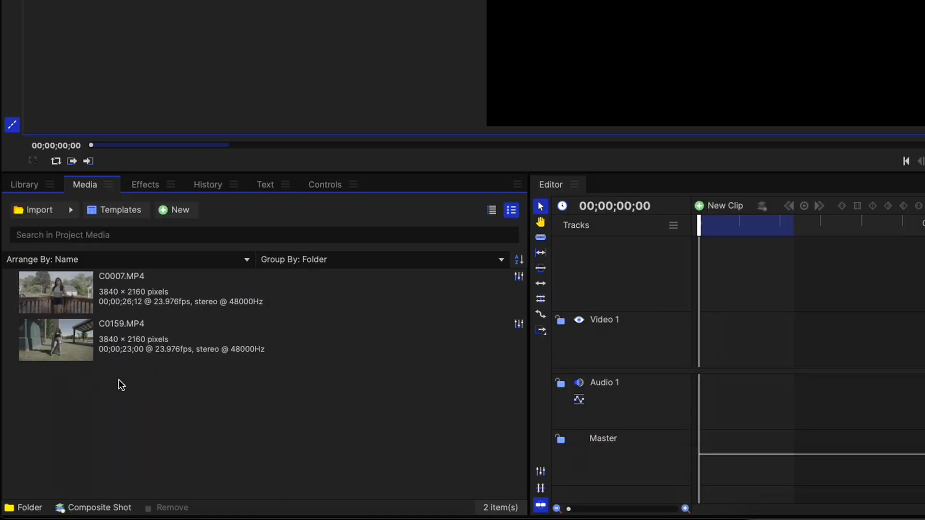
mouse_move(136, 375)
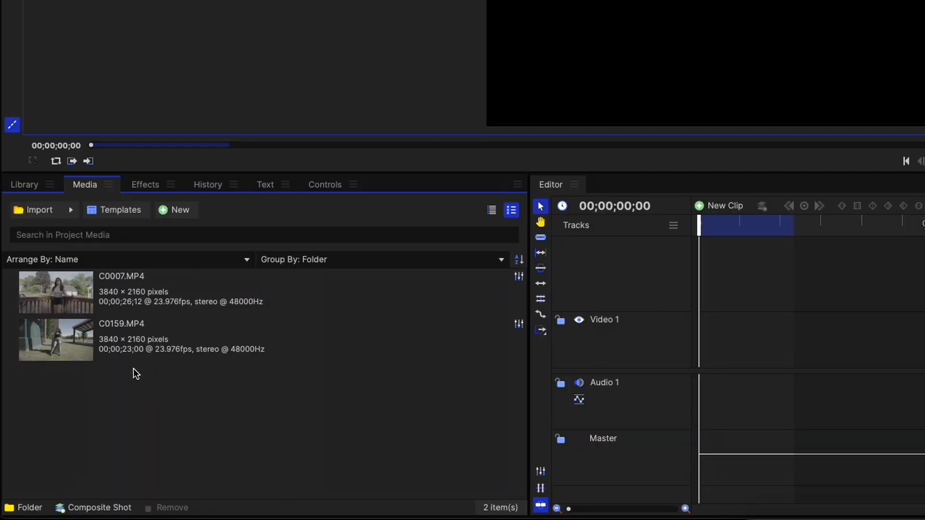
mouse_move(130, 379)
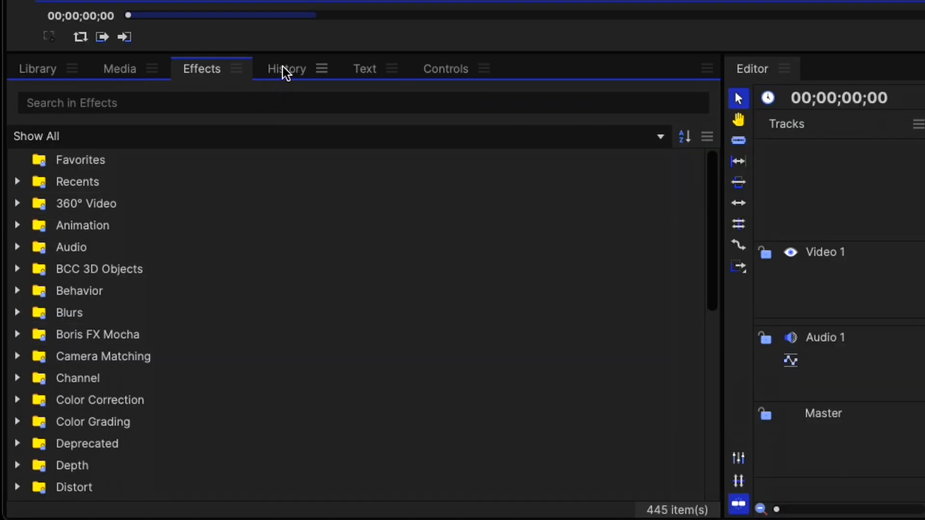
click(286, 68)
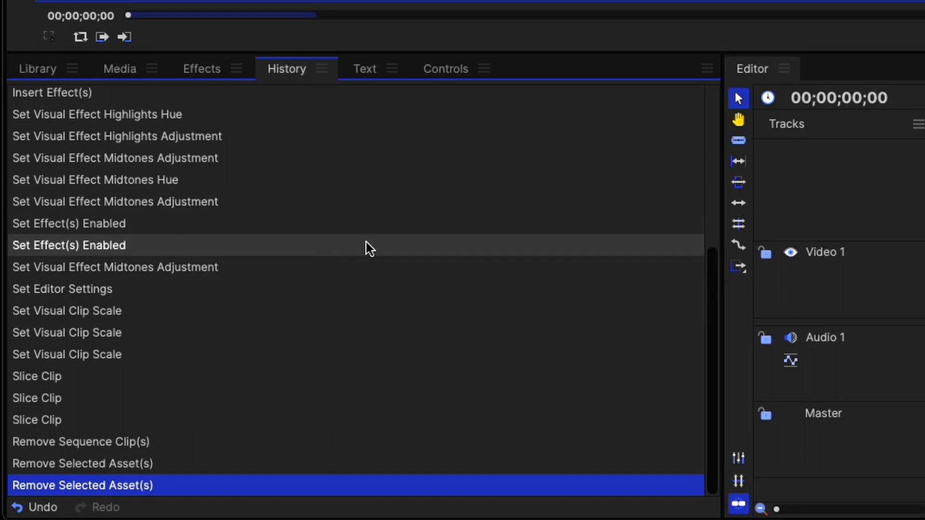
mouse_move(329, 258)
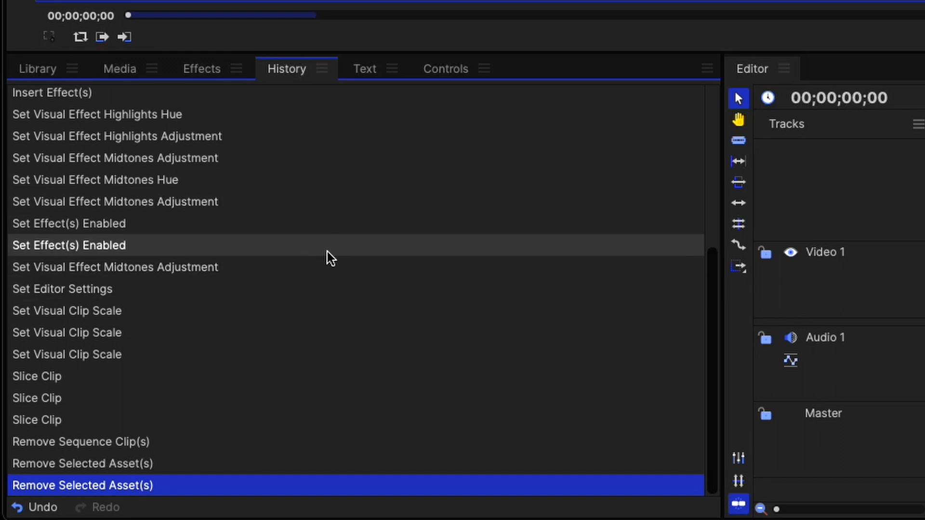
click(365, 68)
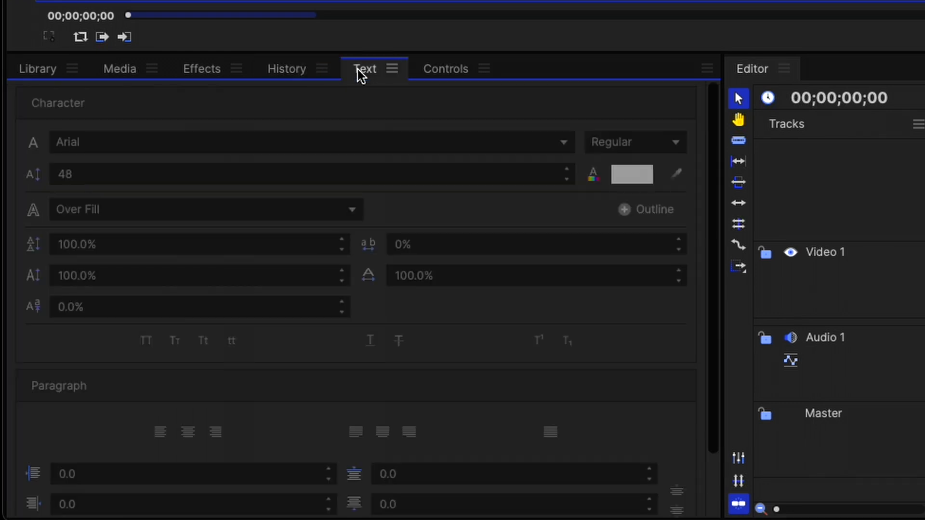
mouse_move(456, 231)
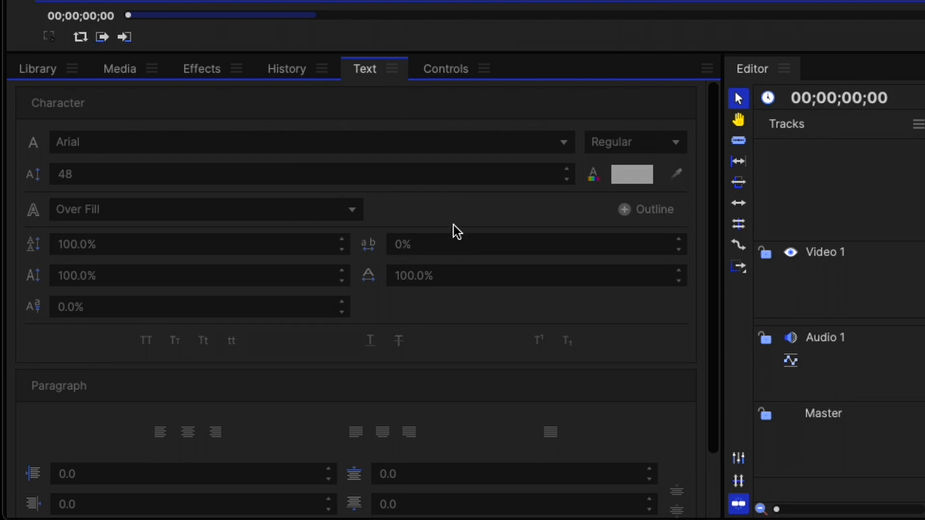
click(445, 69)
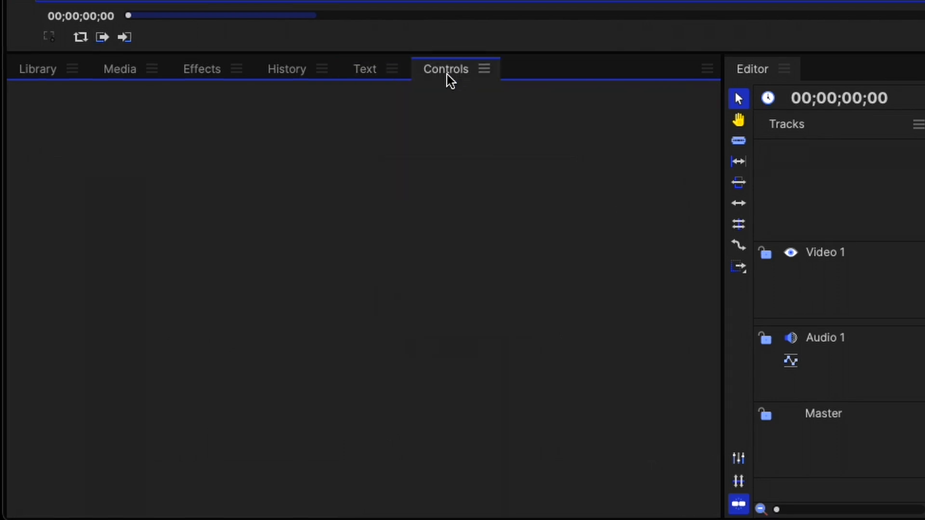
mouse_move(485, 71)
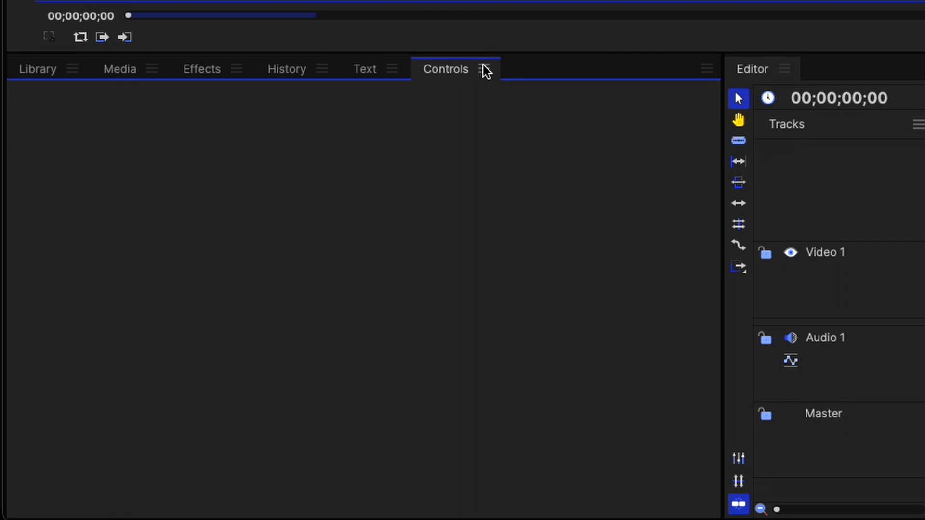
mouse_move(171, 179)
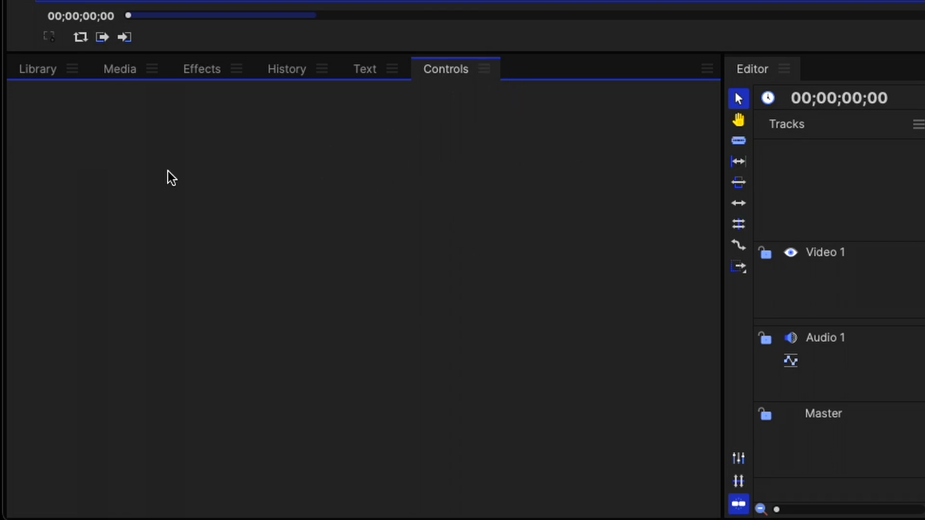
- Place the C0159.MP4 park clip onto the Video 1 track
click(119, 69)
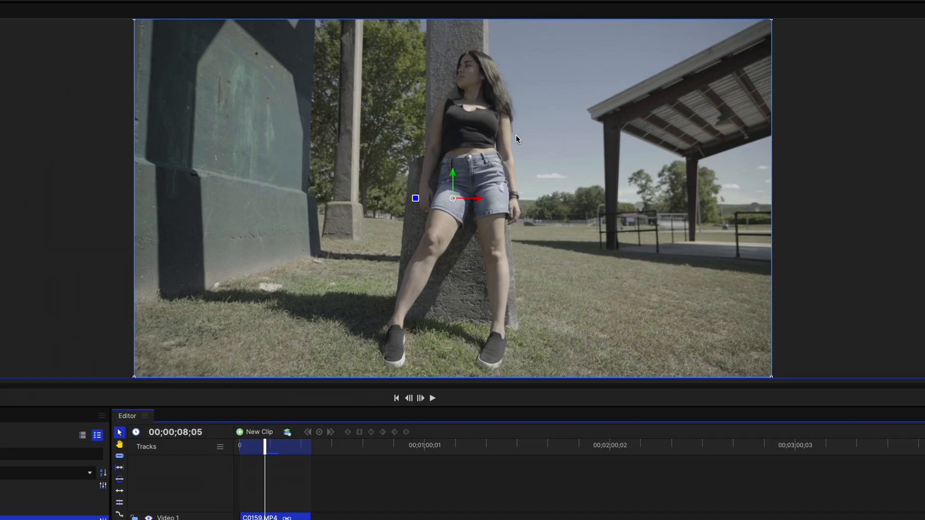
mouse_move(525, 107)
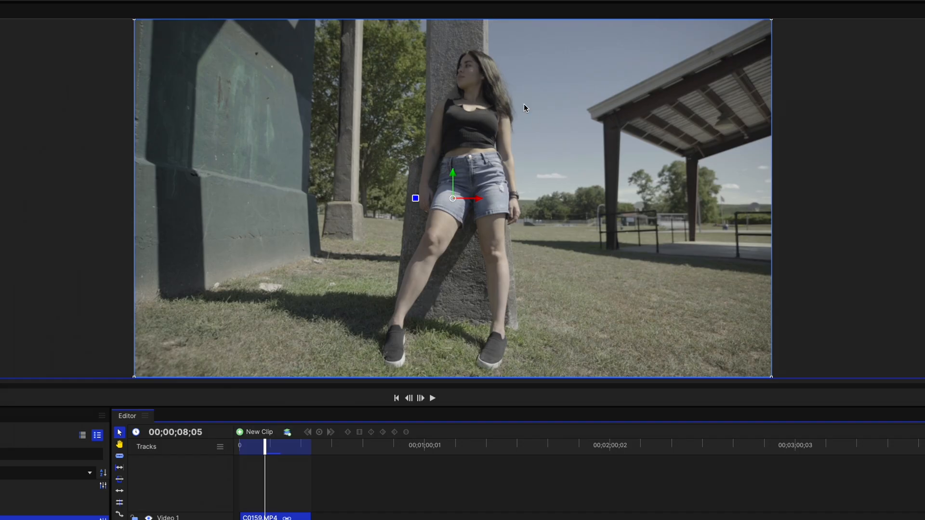
mouse_move(504, 133)
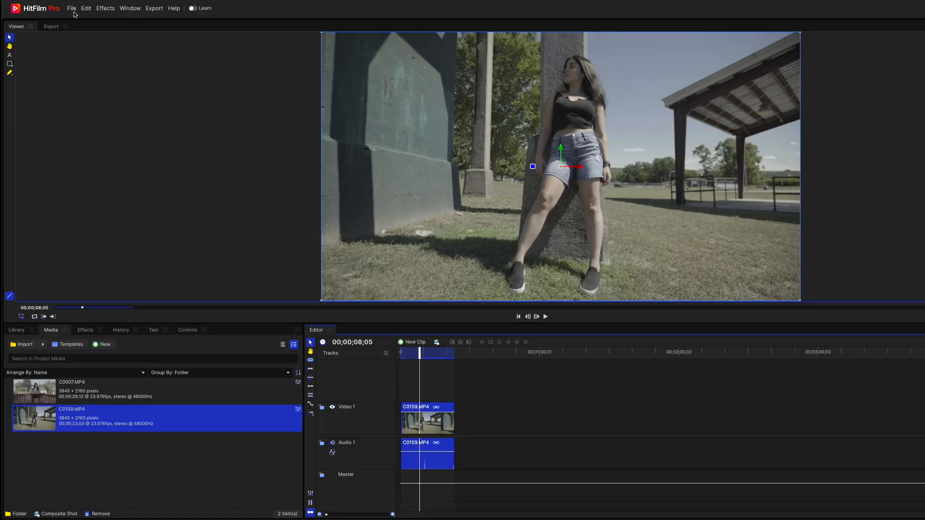
- Apply a Color Grading LUT effect to the C0159.MP4 clip
click(105, 8)
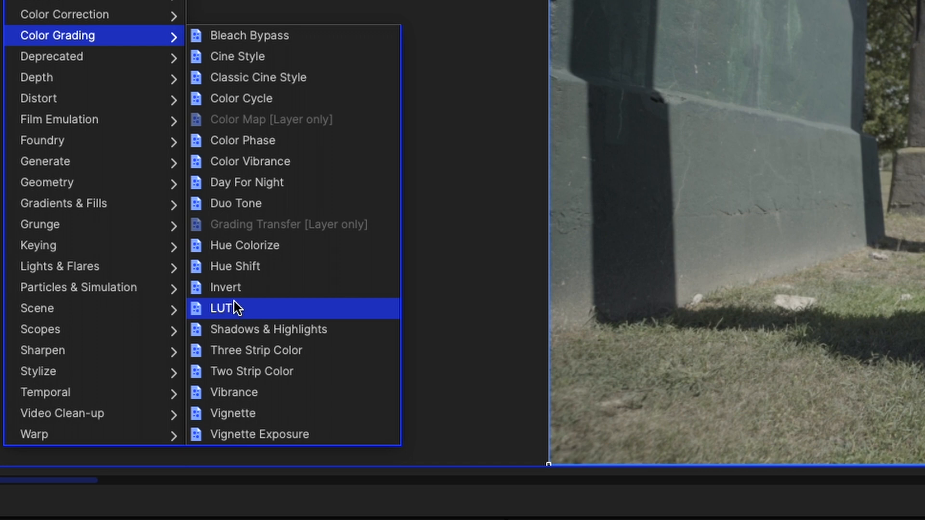
click(226, 307)
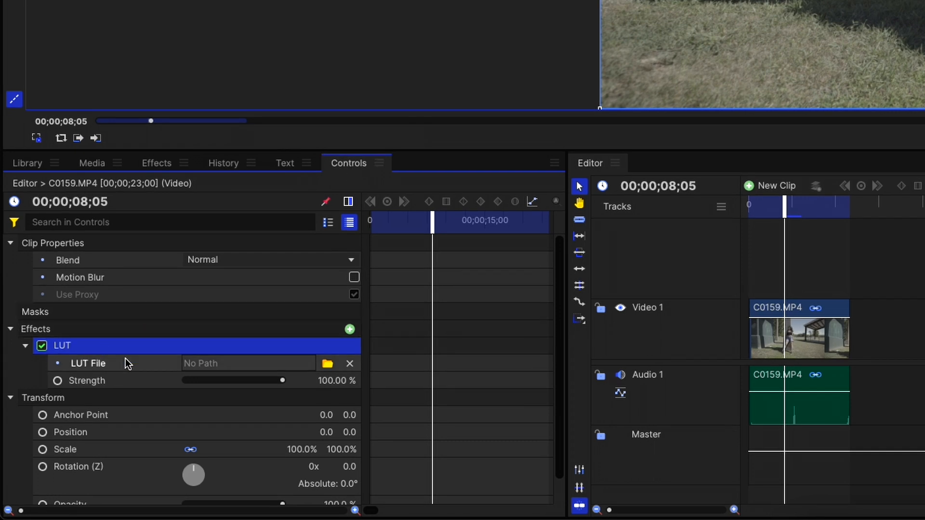
mouse_move(326, 364)
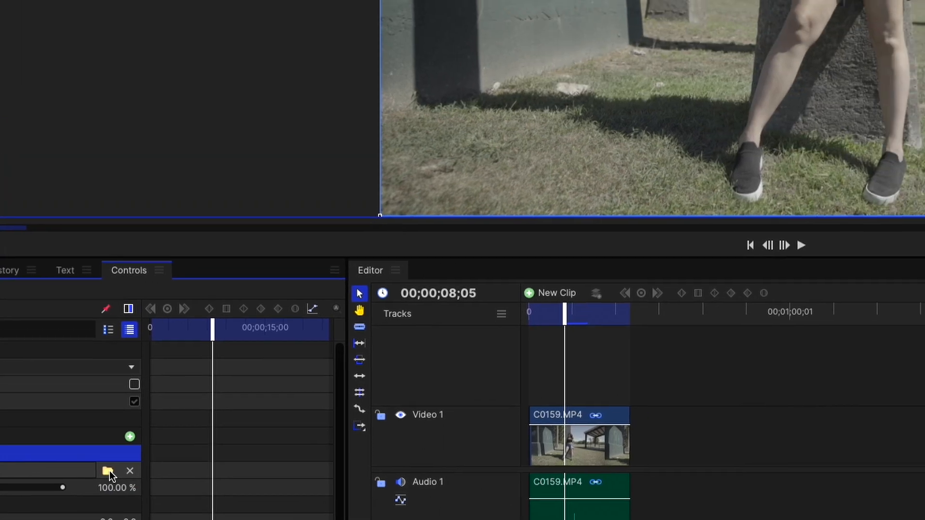
- Load the CineMatch .cube file from the SLOG2 Lut folder into the LUT effect
click(106, 473)
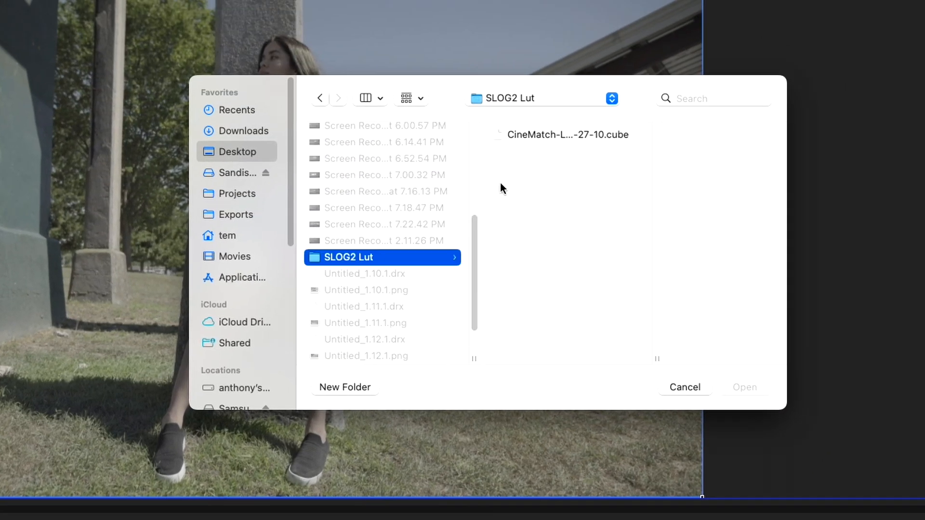
click(566, 134)
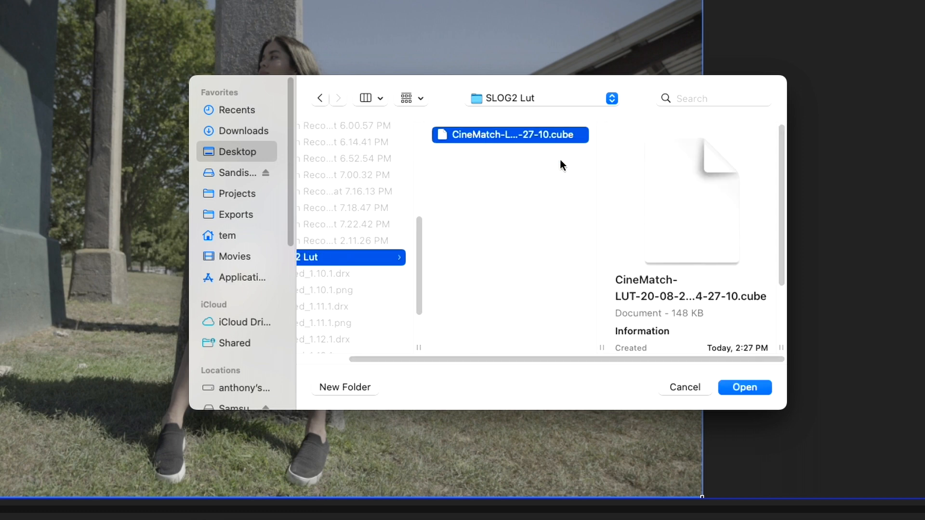
click(744, 387)
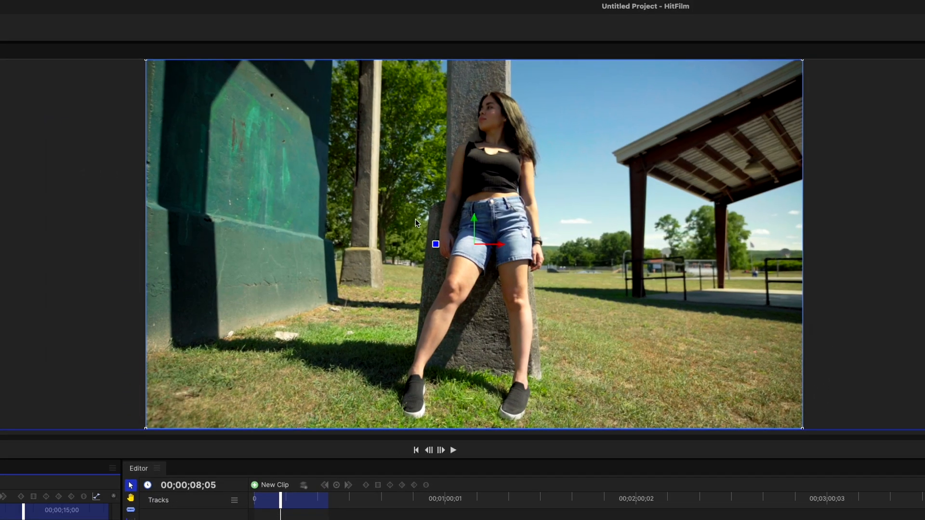
click(76, 7)
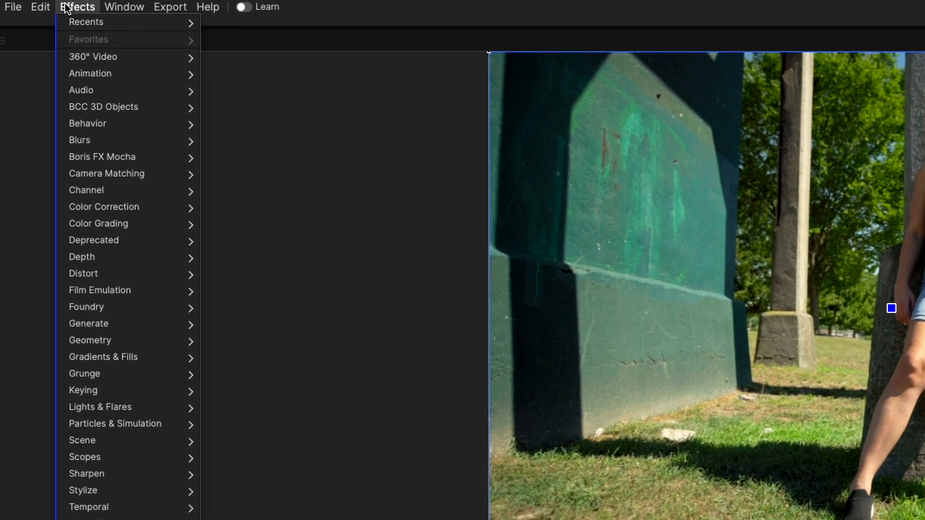
mouse_move(230, 169)
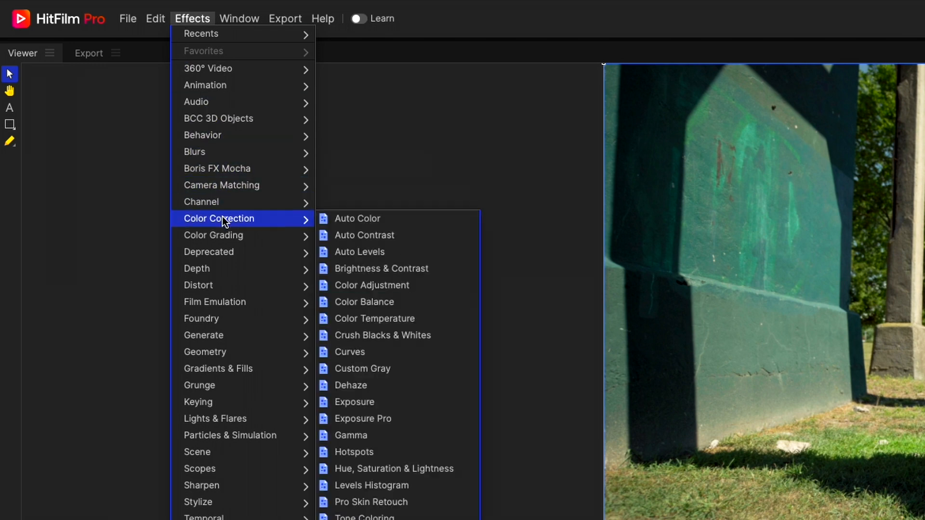
mouse_move(372, 267)
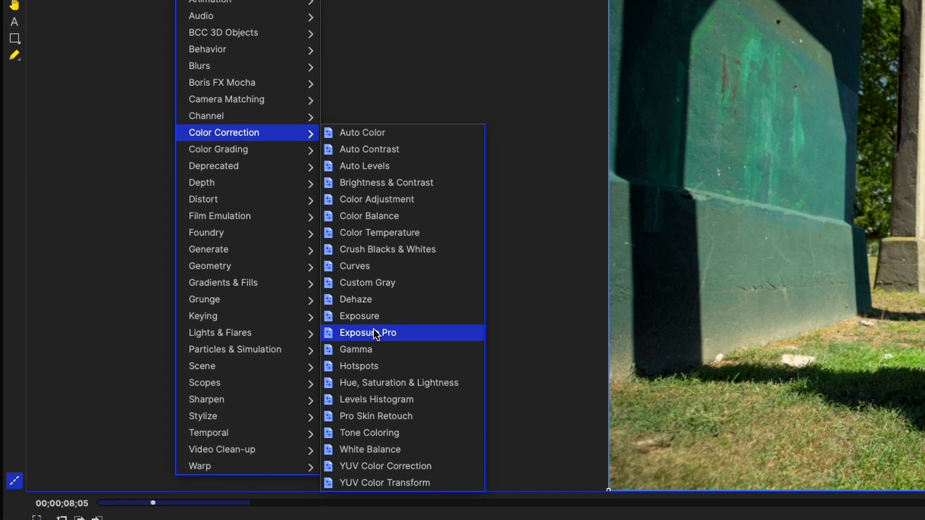
- Apply the Exposure Pro color correction effect to the clip
click(367, 332)
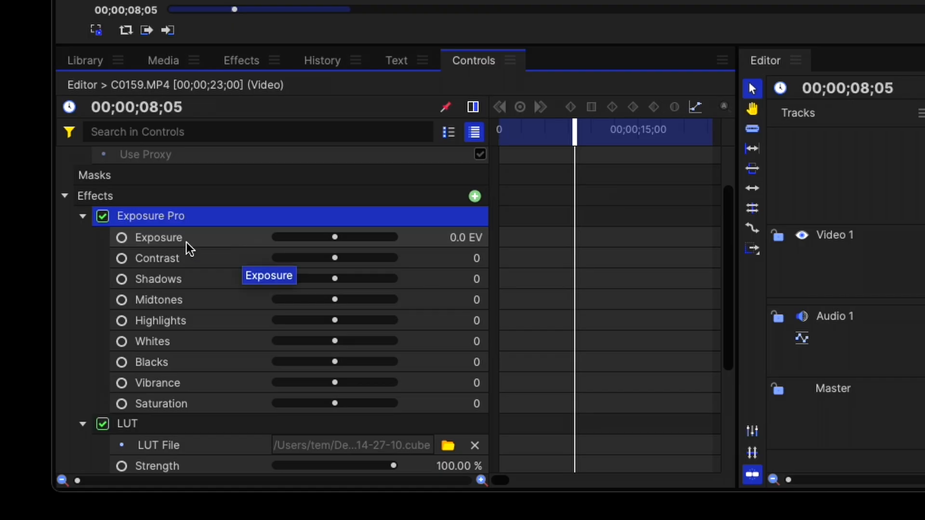
mouse_move(156, 270)
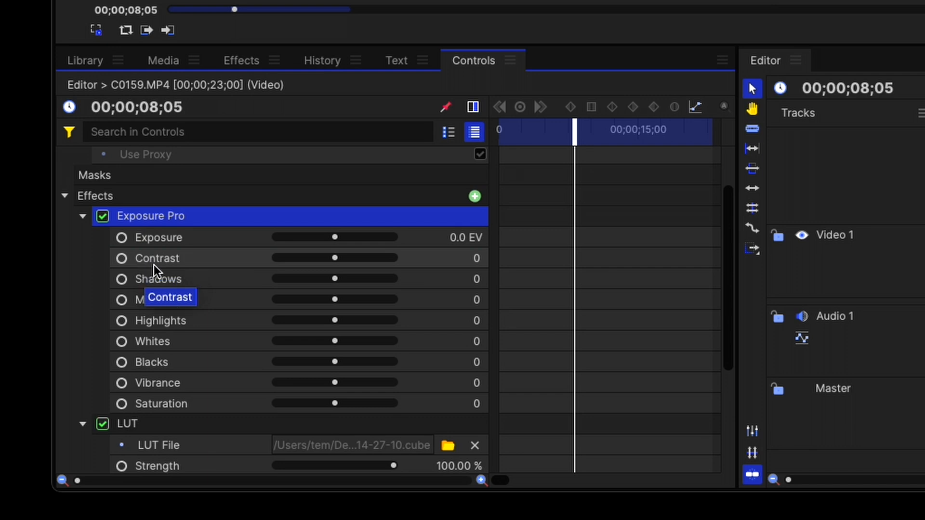
mouse_move(173, 352)
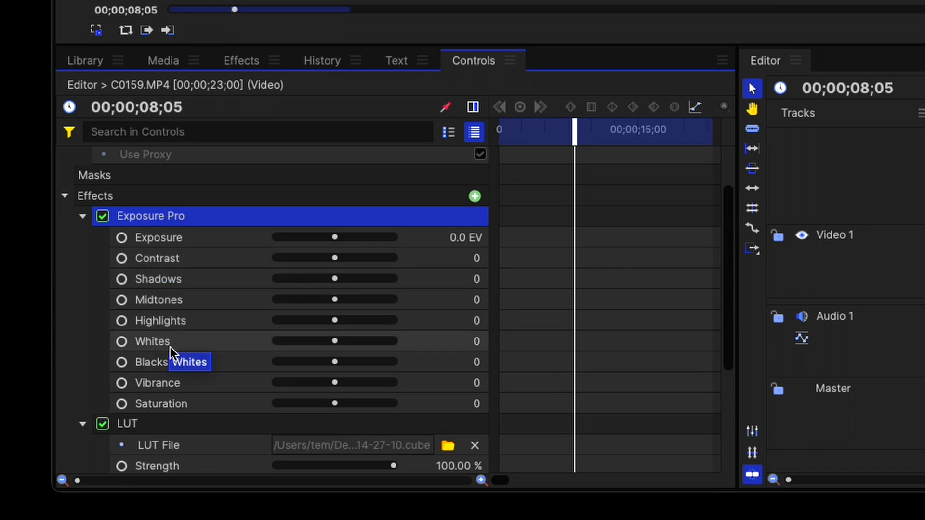
mouse_move(167, 415)
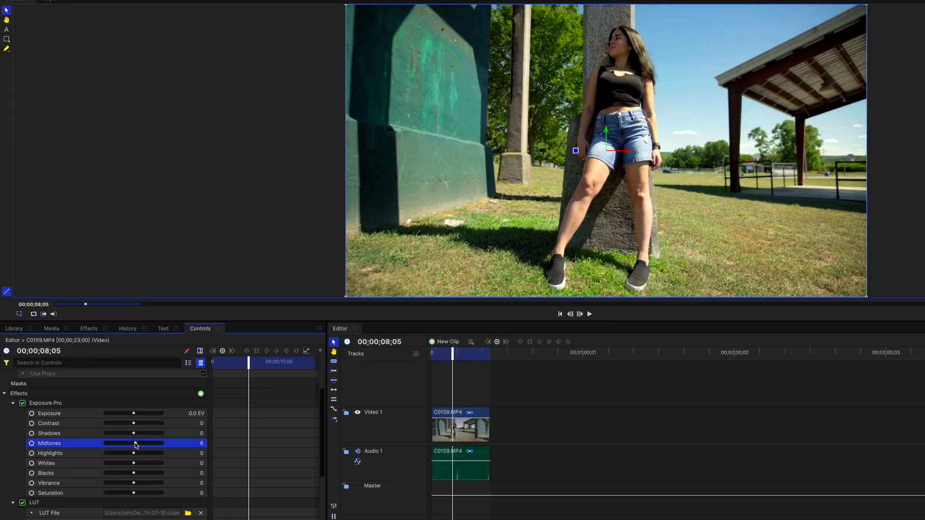
mouse_move(135, 435)
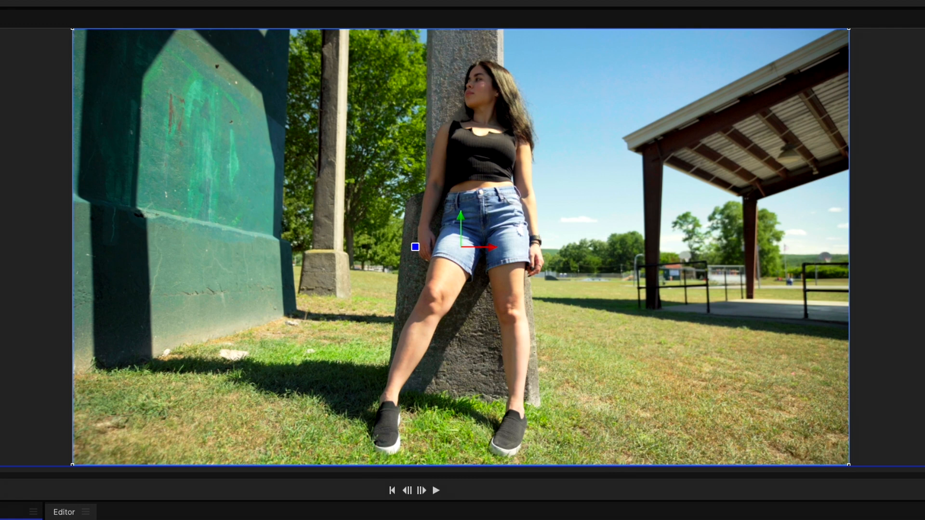
- Apply the Cine Style grade with 2.35:1 letterbox to the clip and review its controls
click(161, 33)
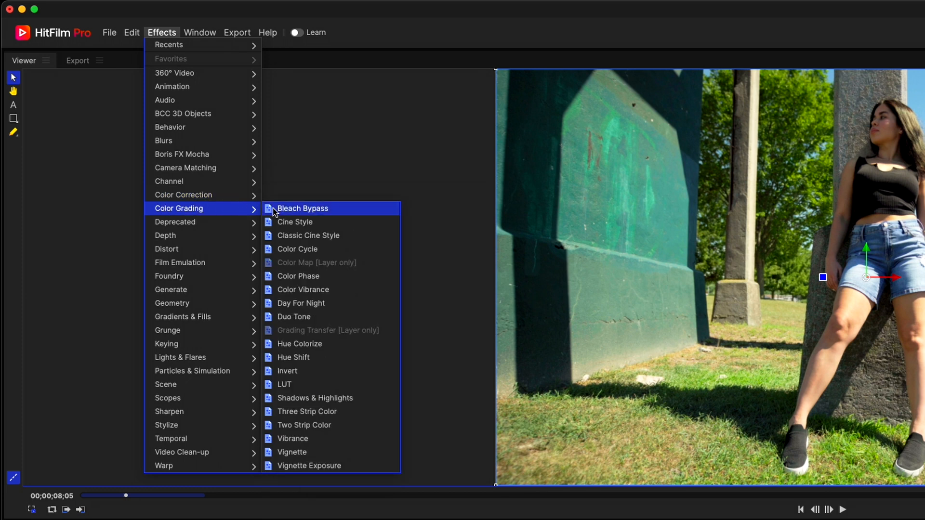
mouse_move(348, 226)
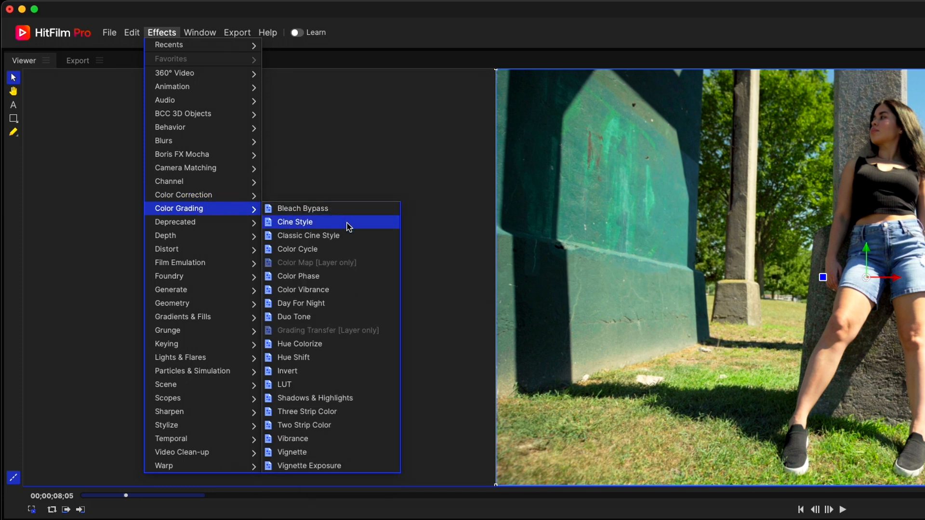
mouse_move(342, 249)
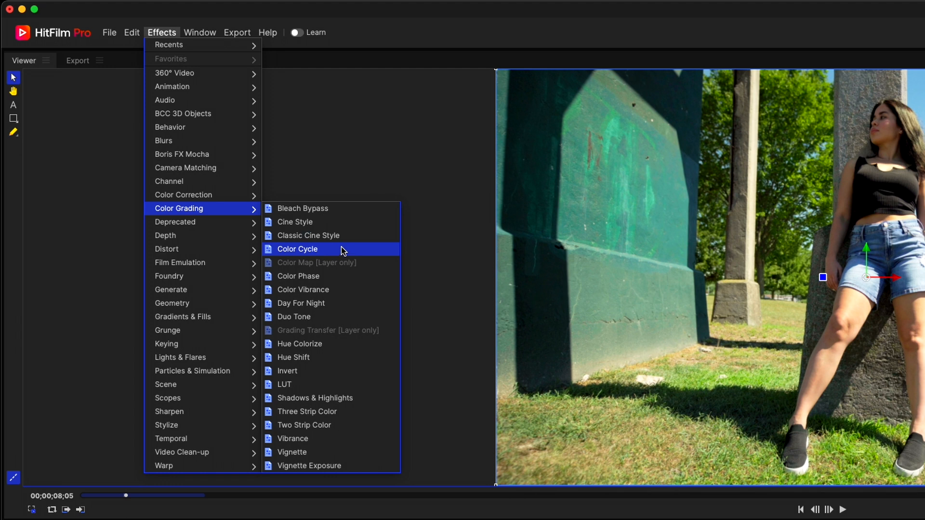
mouse_move(300, 302)
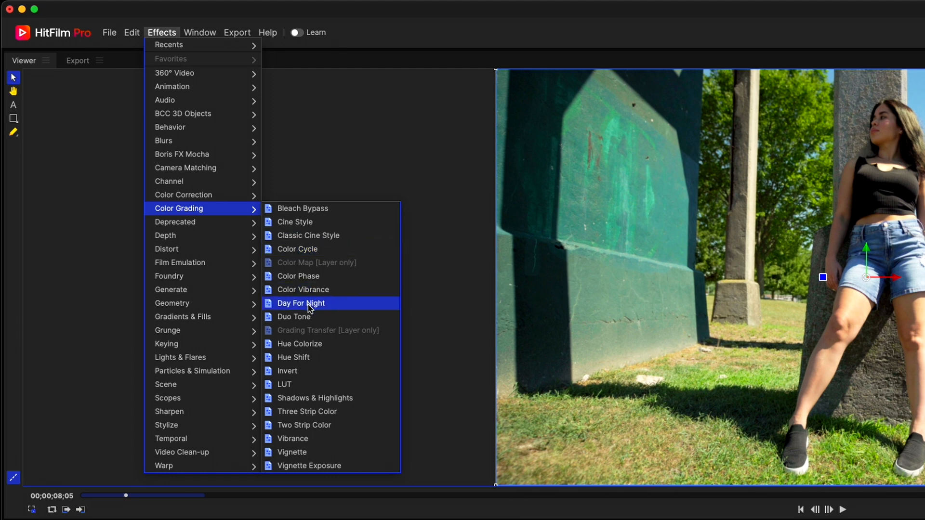
mouse_move(323, 208)
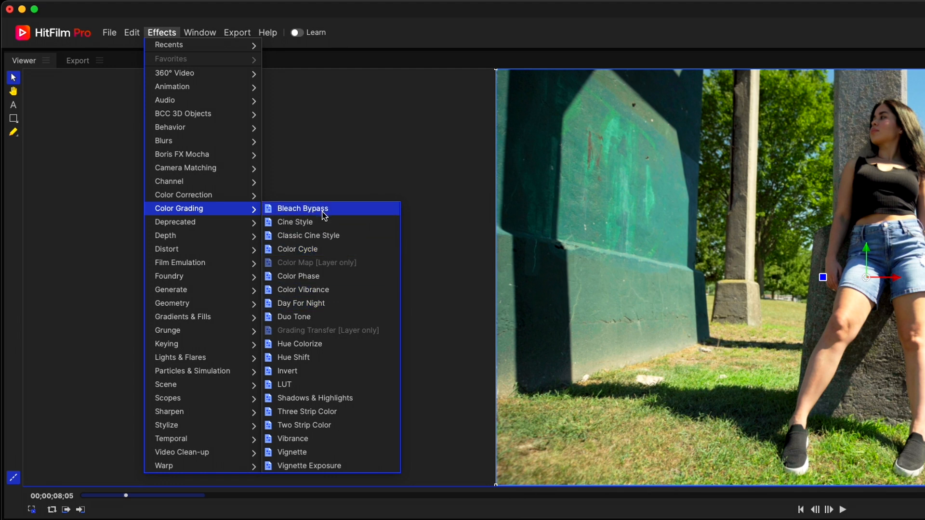
click(302, 208)
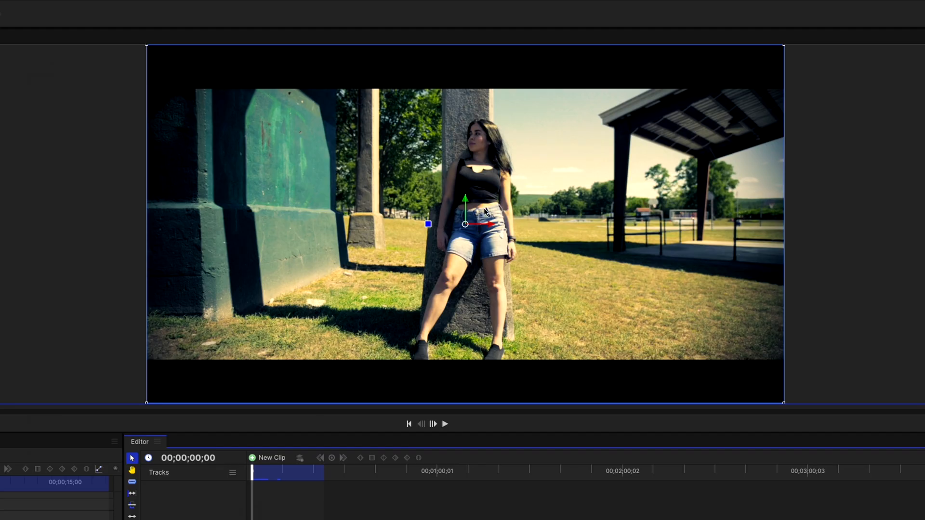
mouse_move(439, 127)
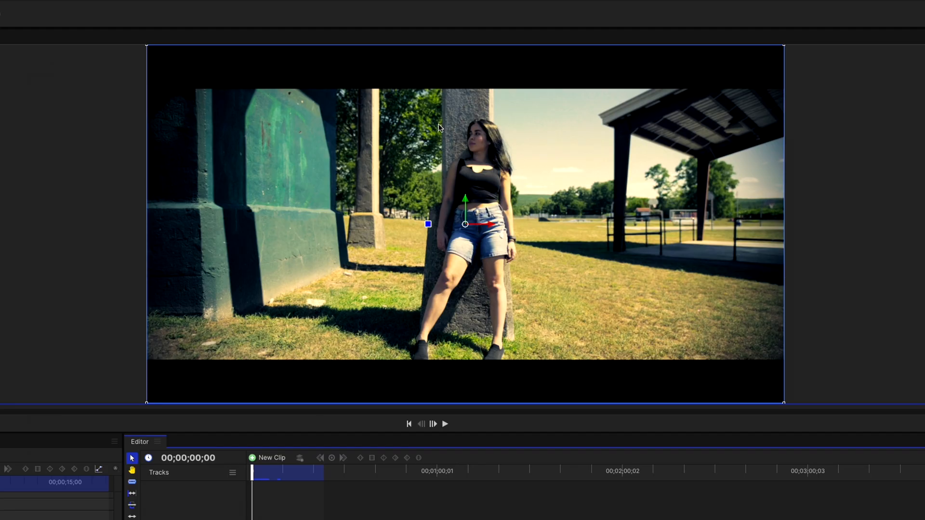
mouse_move(476, 56)
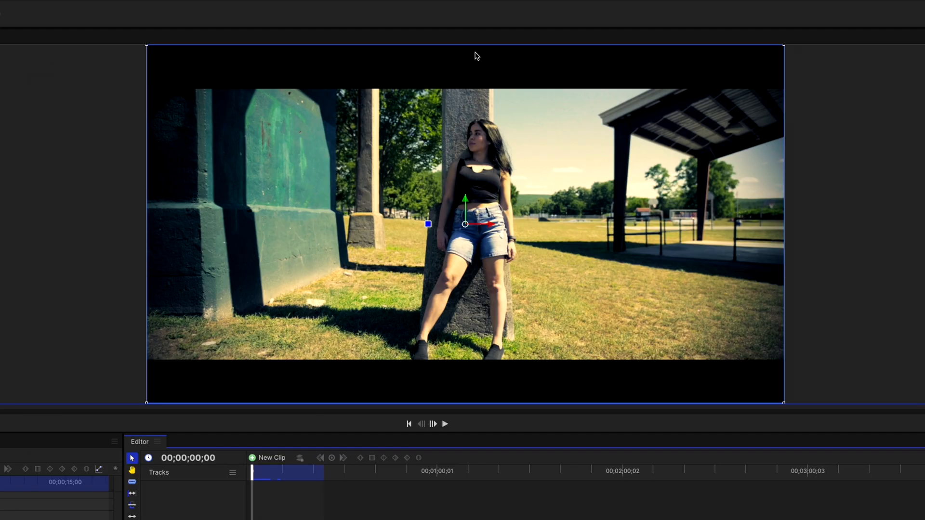
mouse_move(472, 35)
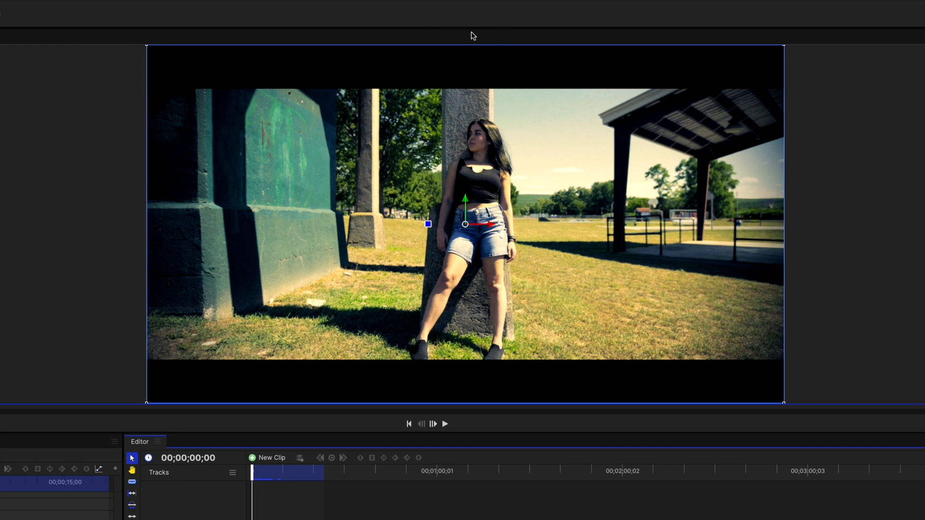
mouse_move(403, 370)
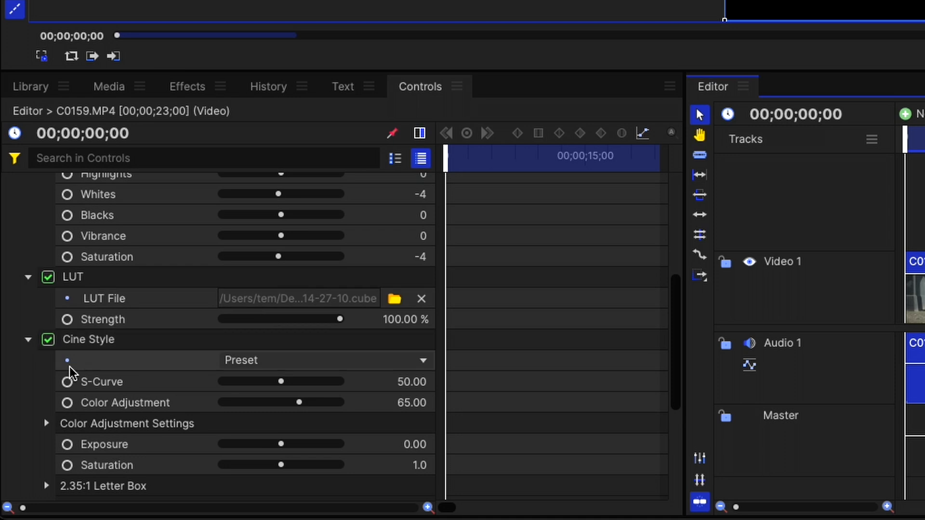
scroll(down, 3)
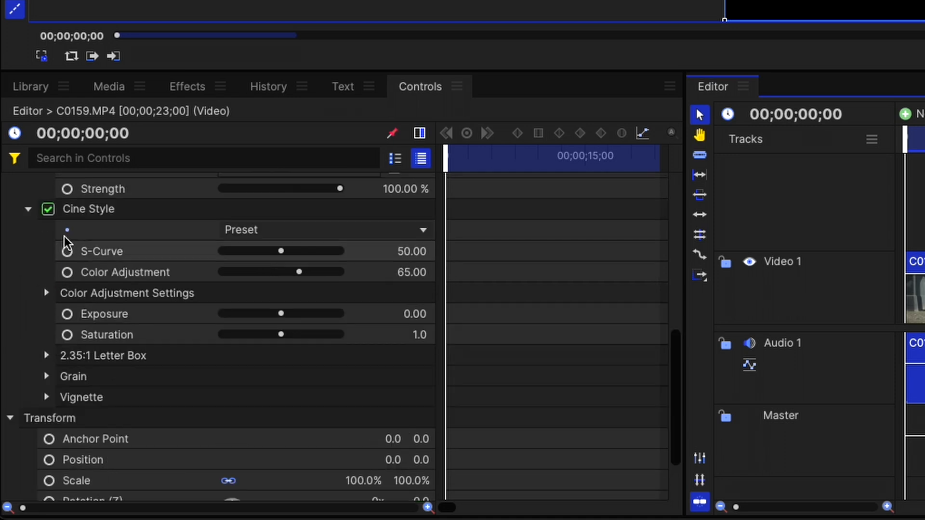
scroll(up, 3)
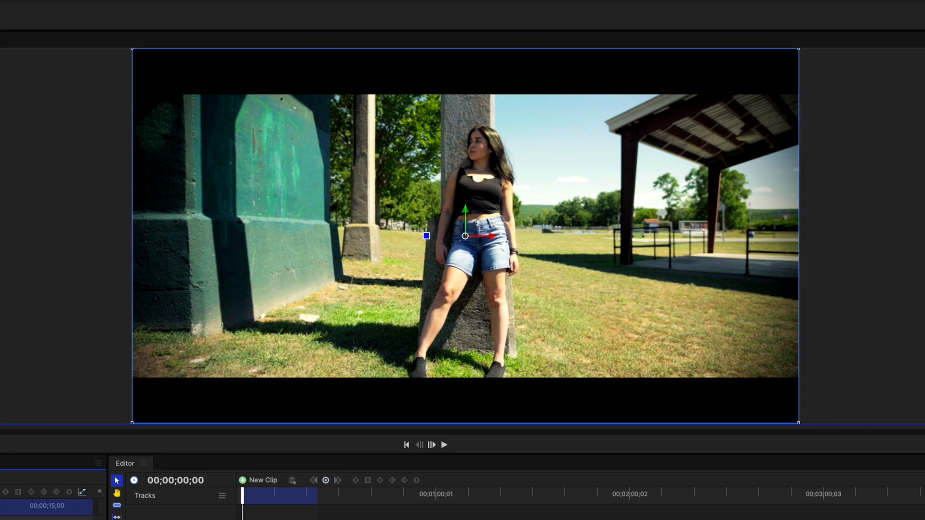
mouse_move(507, 341)
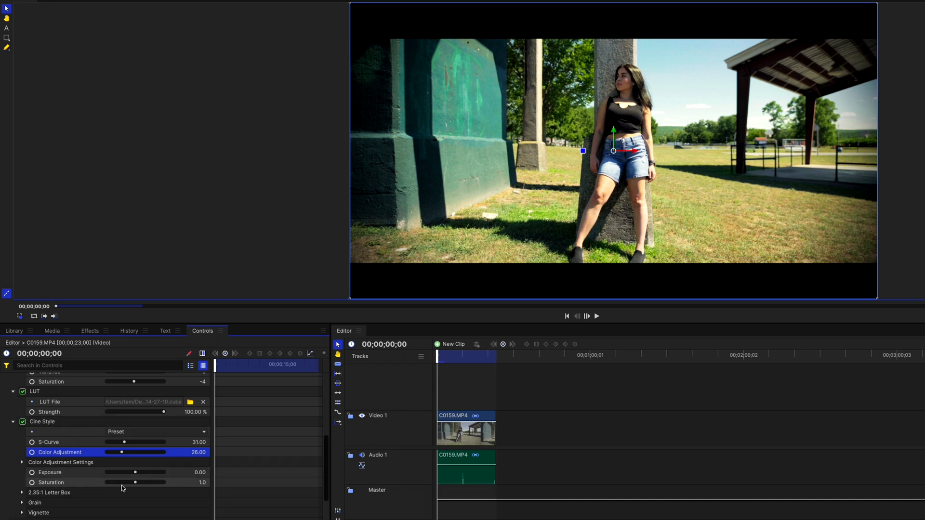
- Set the Cine Style letterbox Offset to 0.44 and expand the Grain settings
click(21, 492)
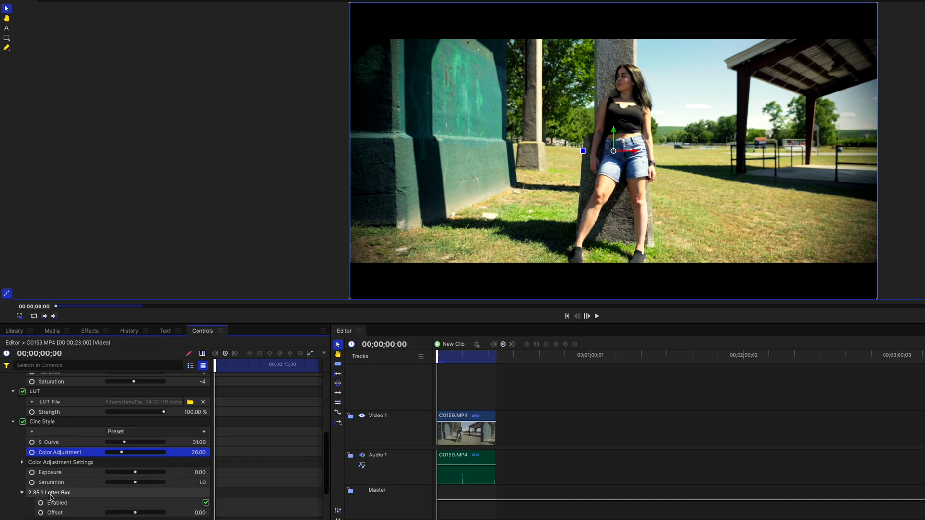
scroll(down, 3)
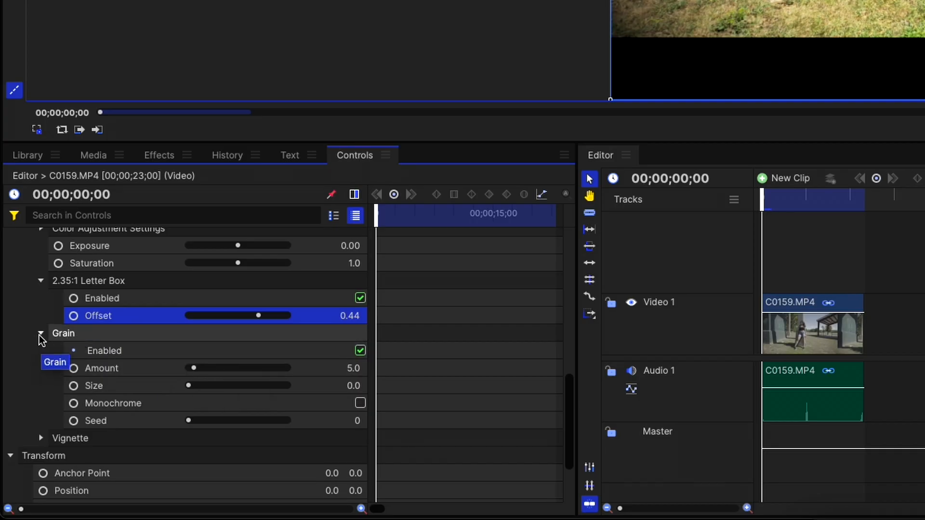
click(40, 333)
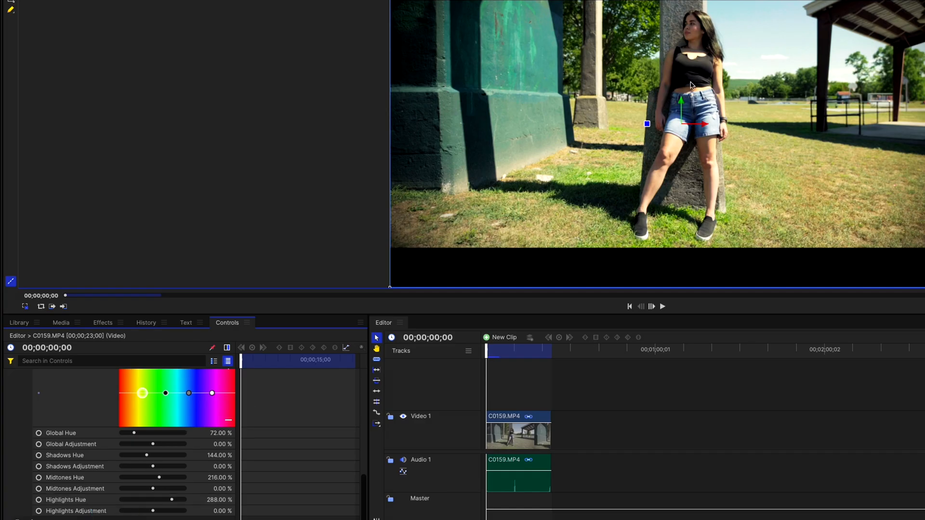
mouse_move(66, 499)
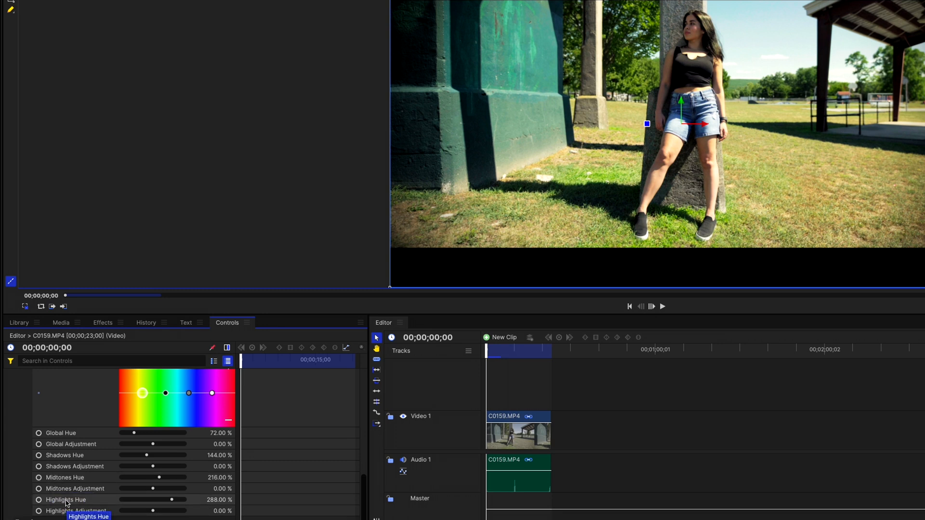
mouse_move(153, 511)
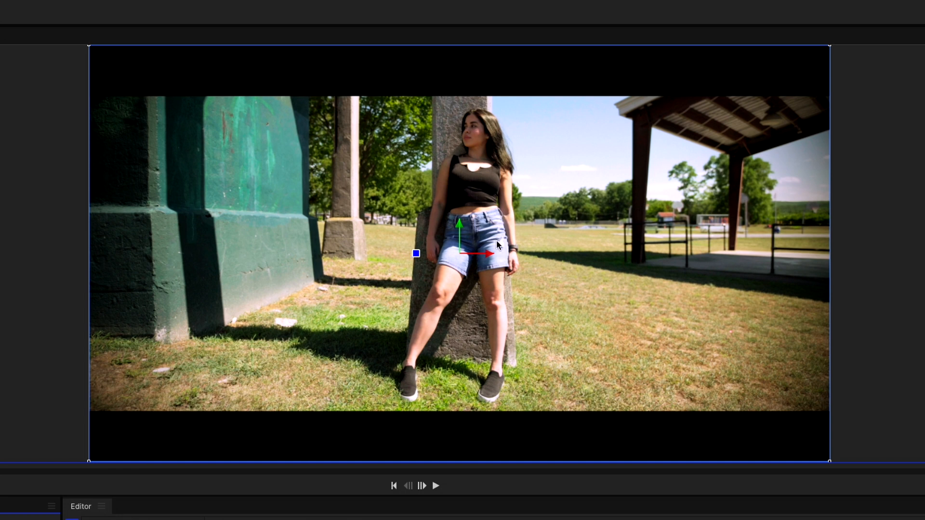
mouse_move(497, 246)
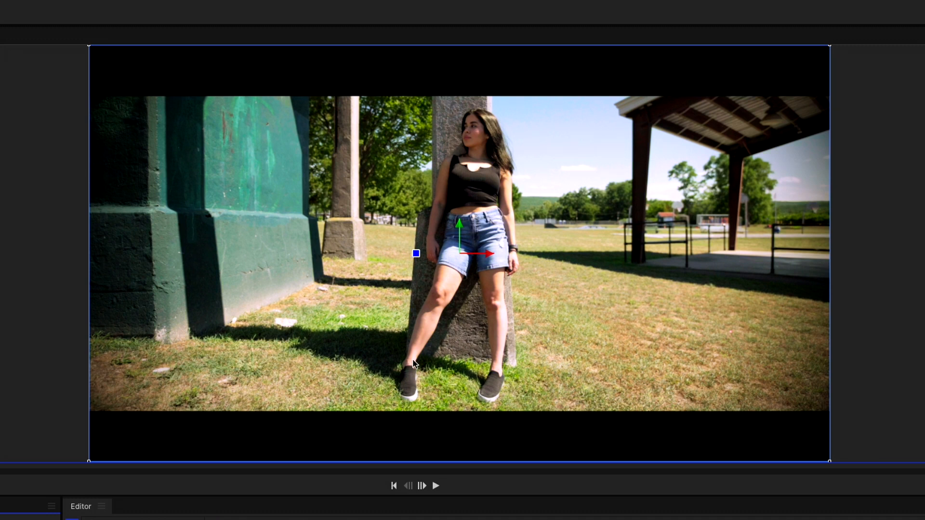
- Bring up the effects list showing the scope effects after previewing the graded clip
click(151, 30)
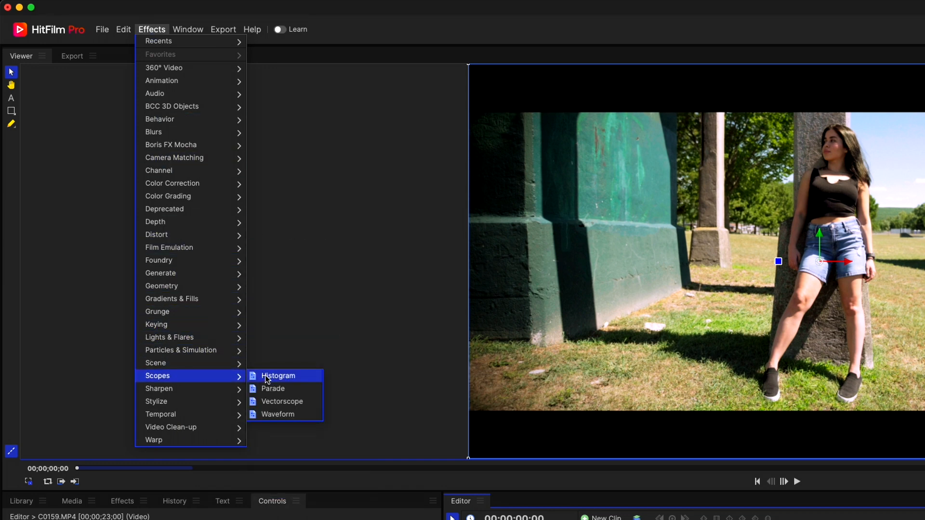
mouse_move(273, 389)
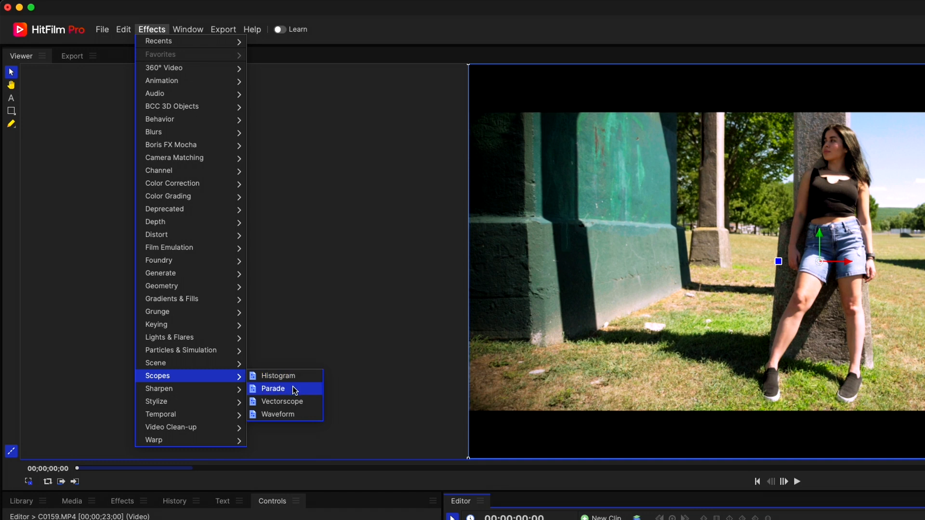
mouse_move(278, 414)
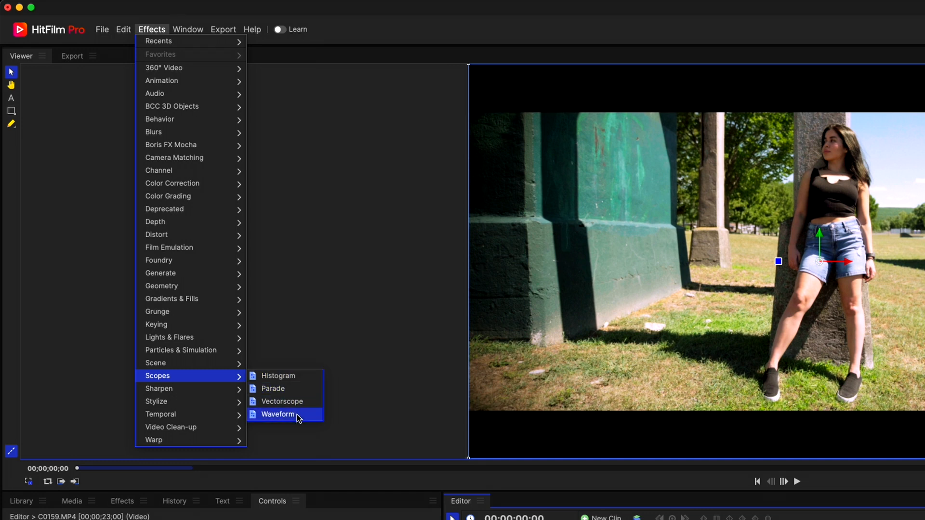
click(278, 414)
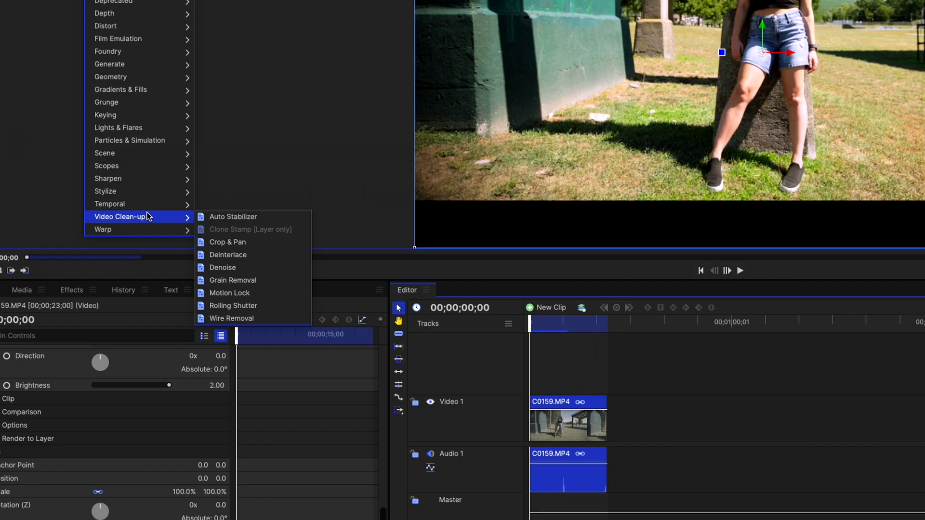
mouse_move(234, 216)
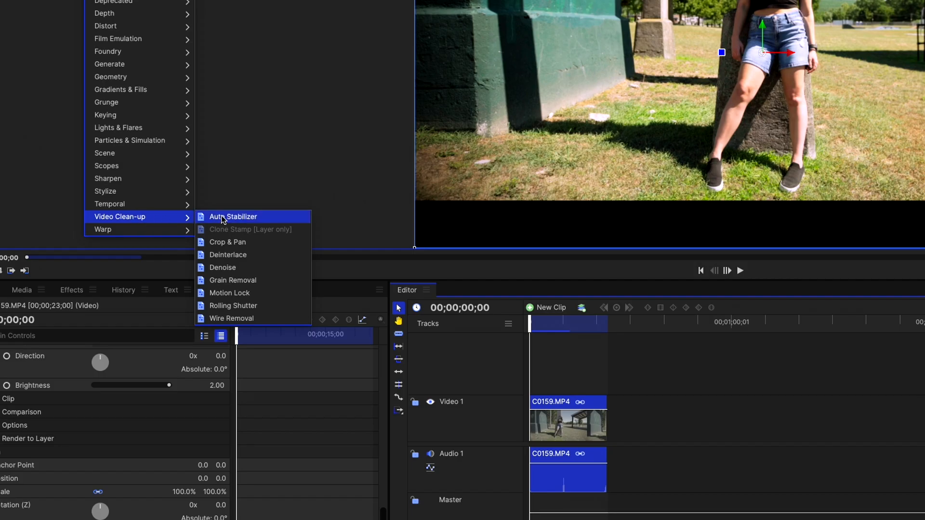
mouse_move(227, 241)
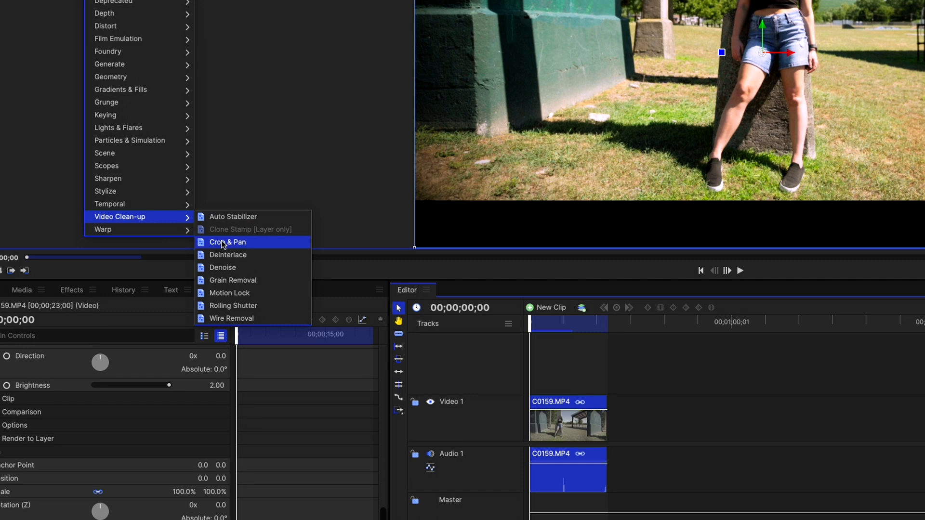
mouse_move(240, 281)
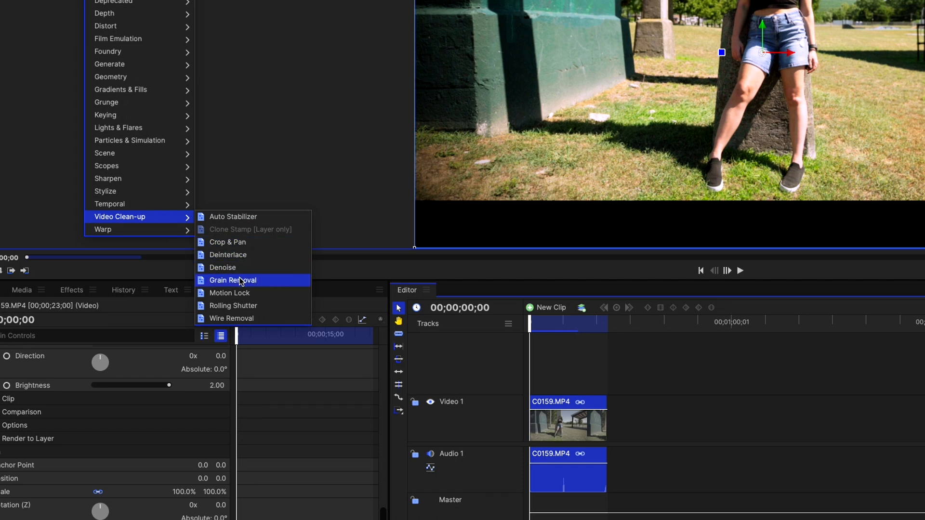
mouse_move(278, 282)
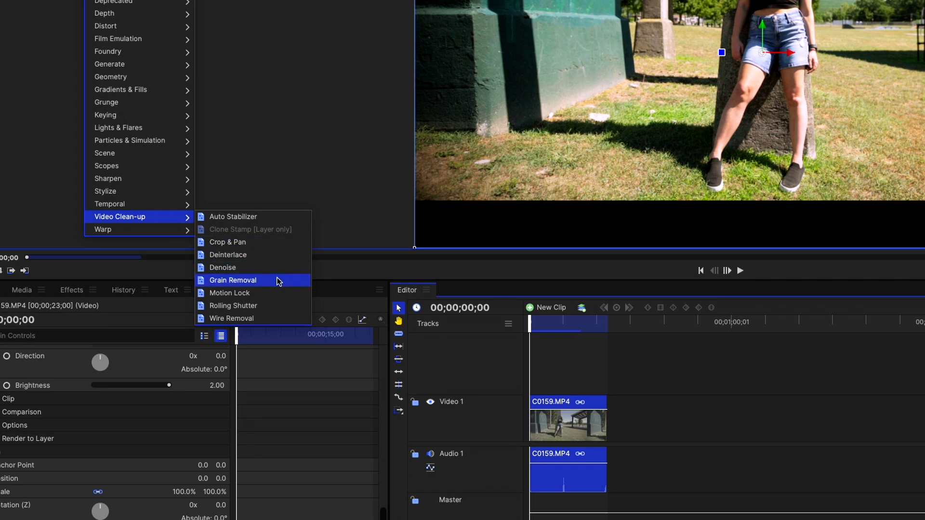
mouse_move(249, 306)
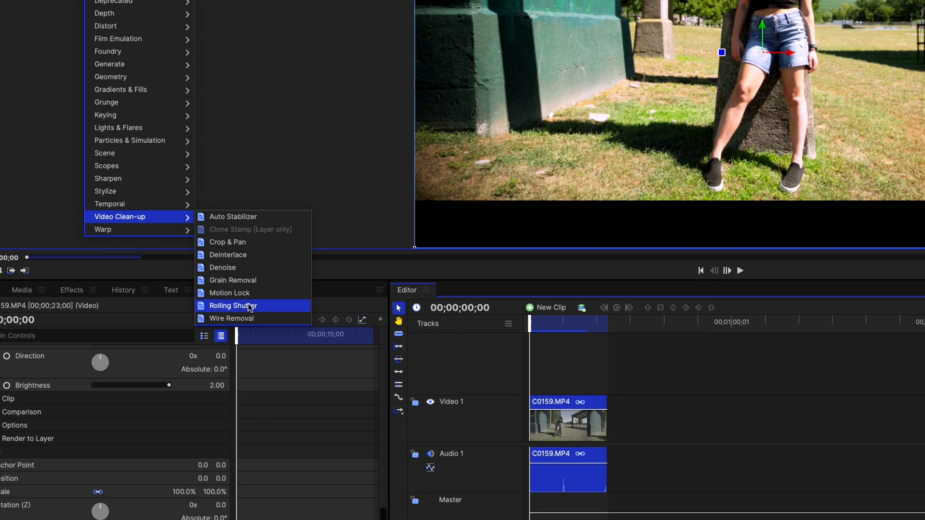
mouse_move(231, 318)
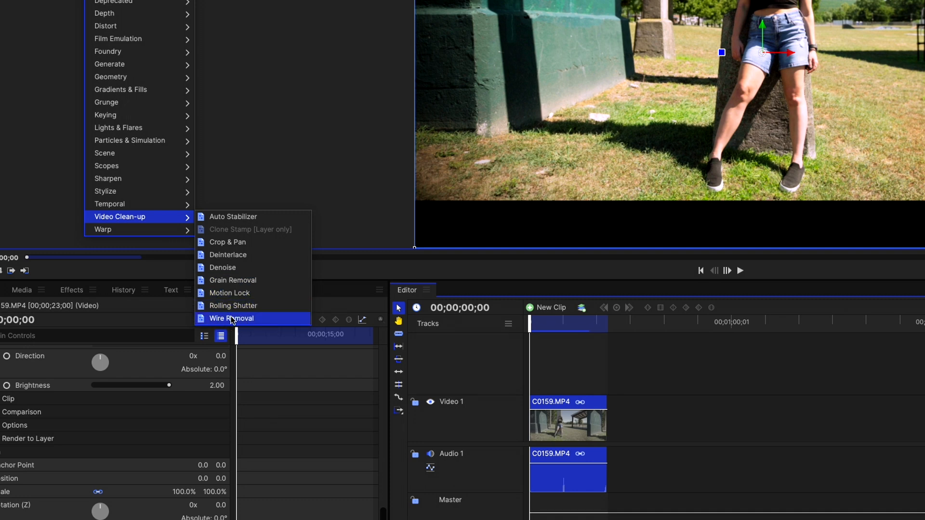
mouse_move(231, 318)
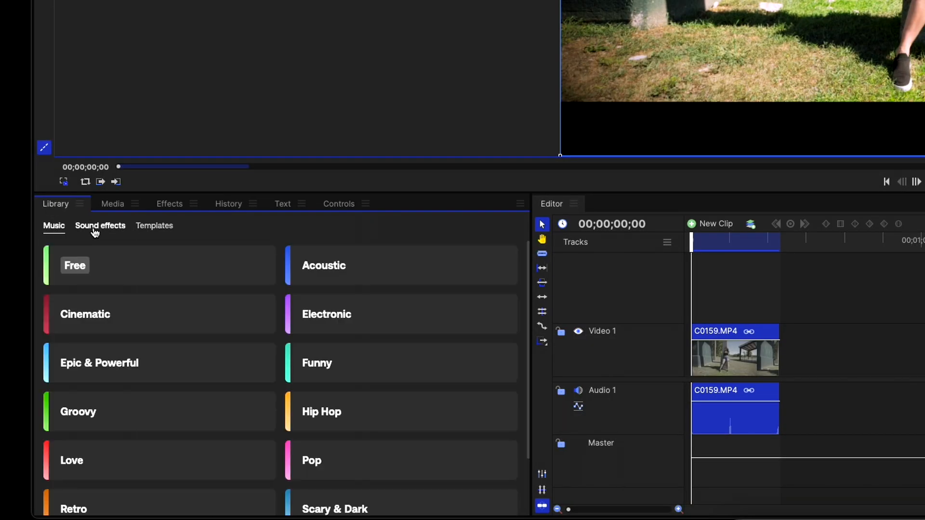
- Add the Caution track from the Hip Hop music category to the project media
click(154, 225)
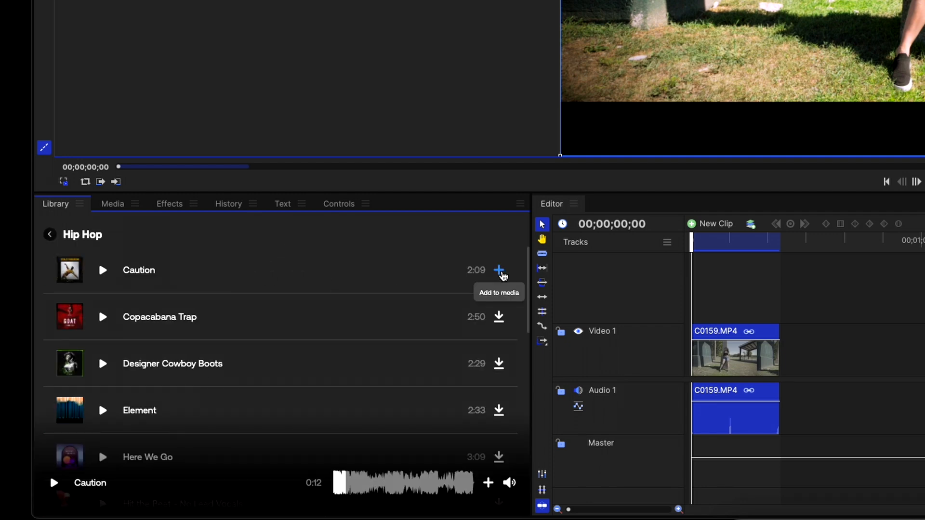
mouse_move(78, 204)
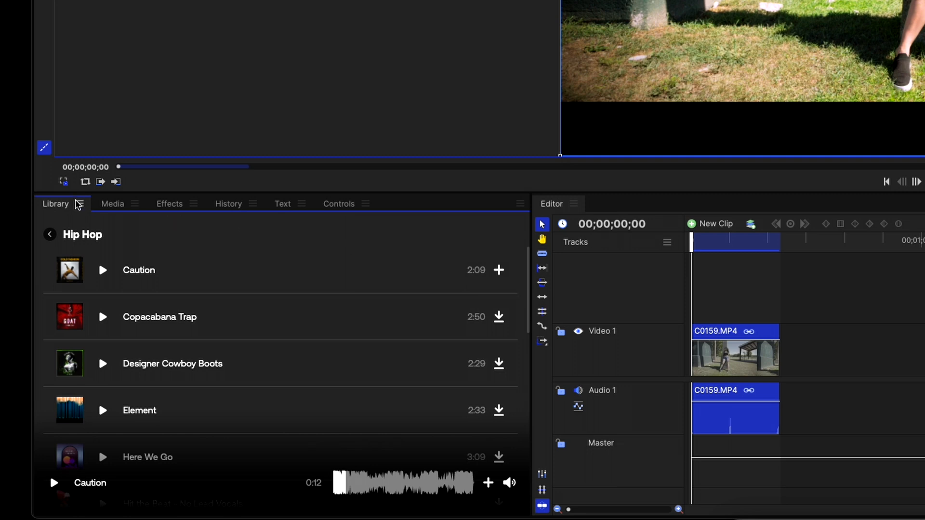
click(112, 203)
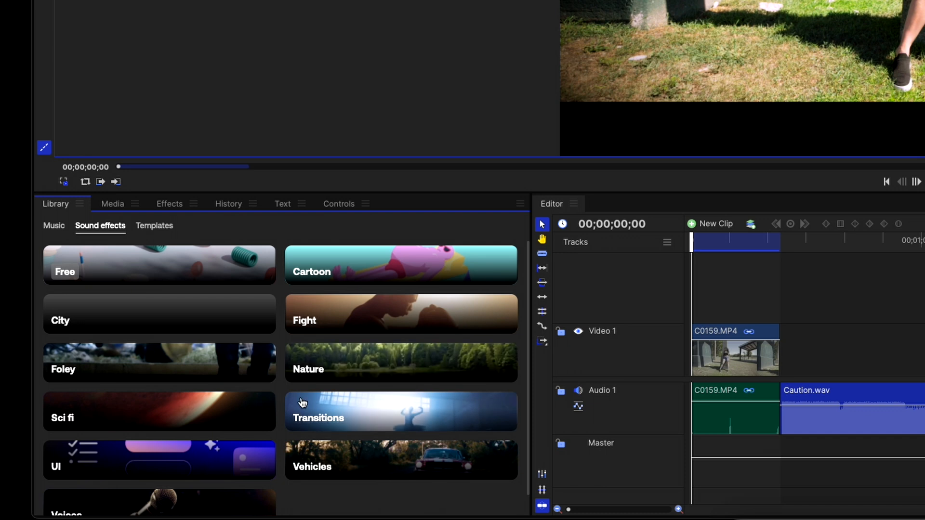
- Download the Action Hits – Airy Whoosh transition effect and place it on Audio 1 after Caution.wav
click(400, 411)
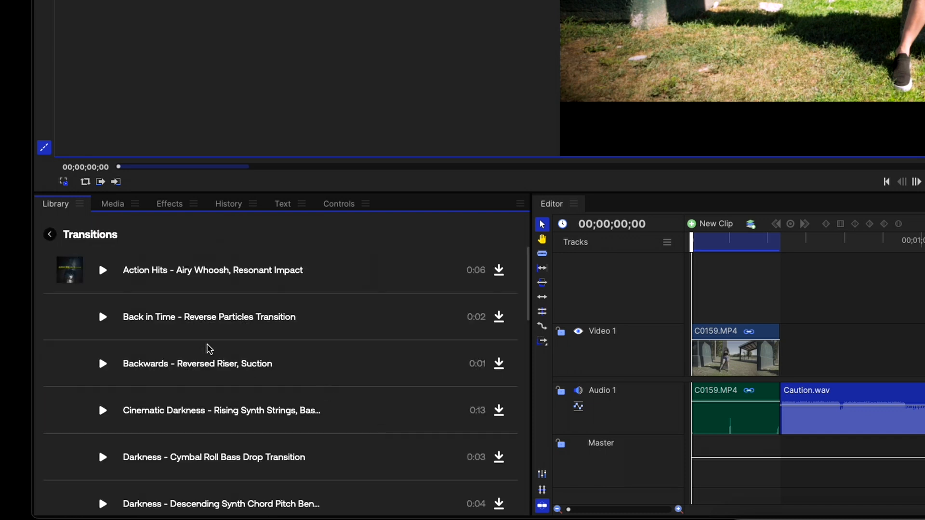
click(103, 270)
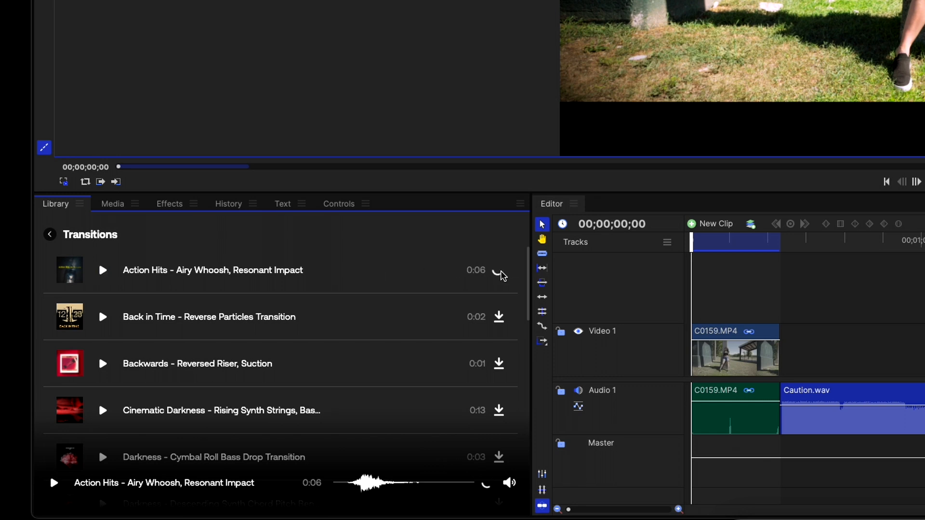
click(113, 203)
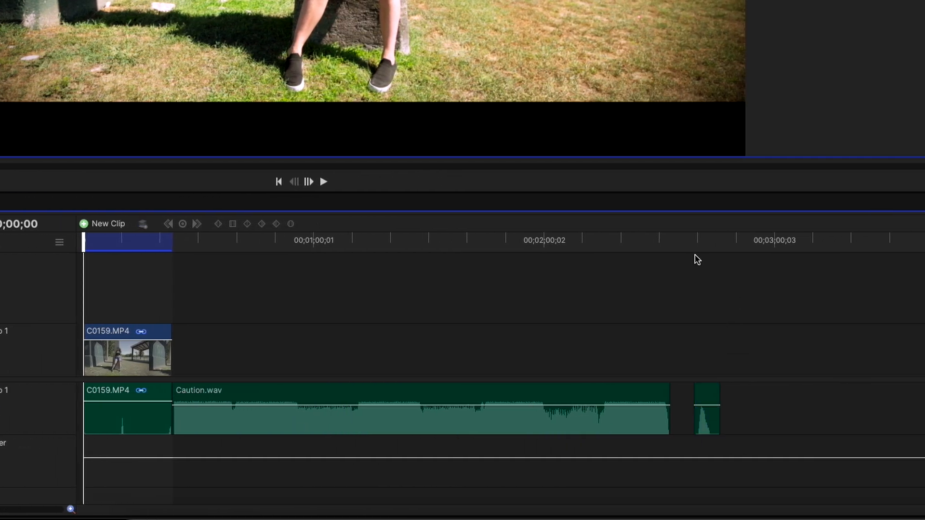
click(323, 181)
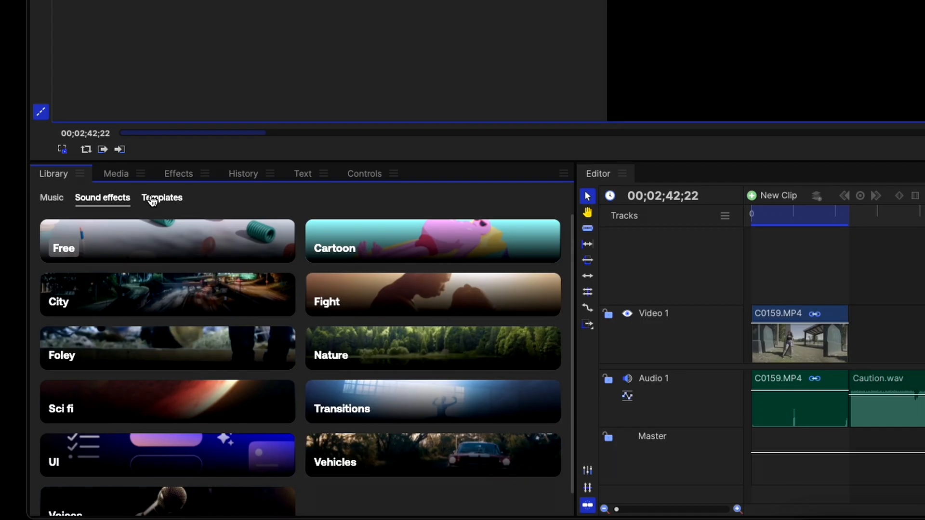
- Browse the library Templates to Intros & Openers and scroll to Modern Style Opening
click(162, 197)
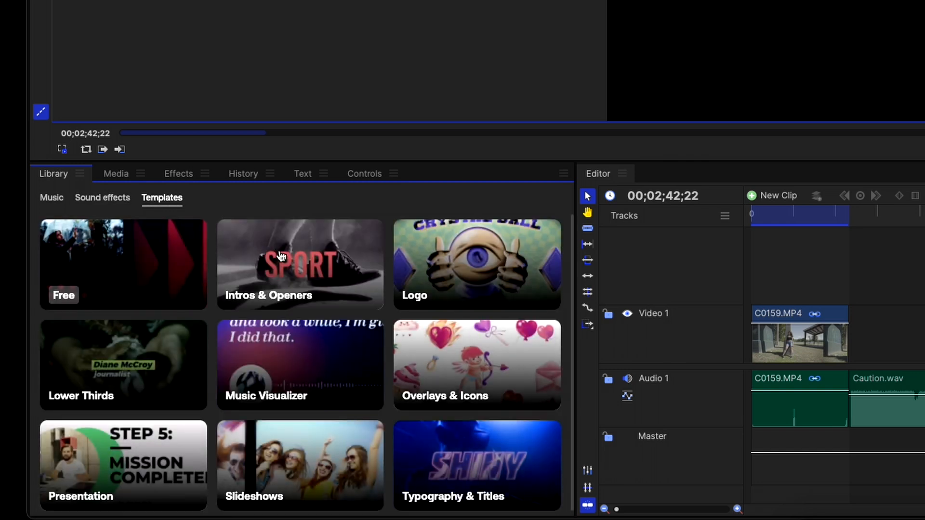
click(300, 263)
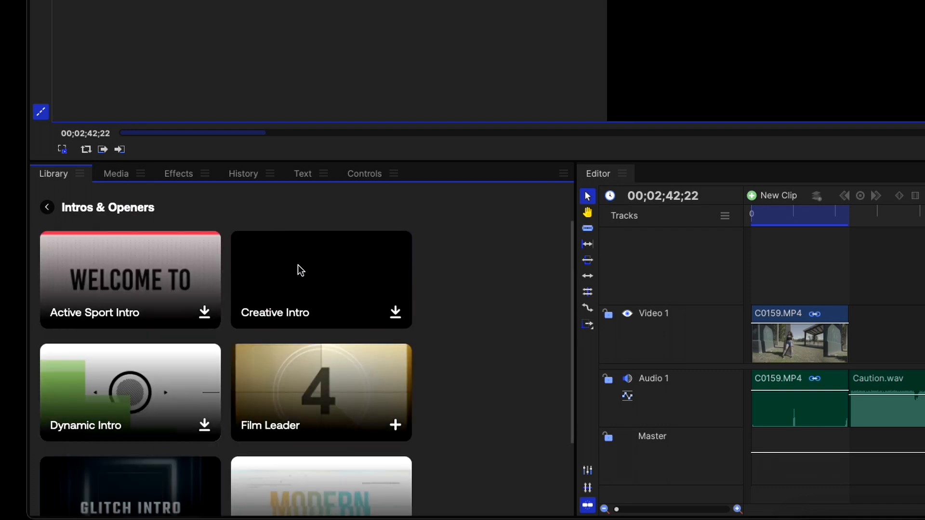
mouse_move(306, 267)
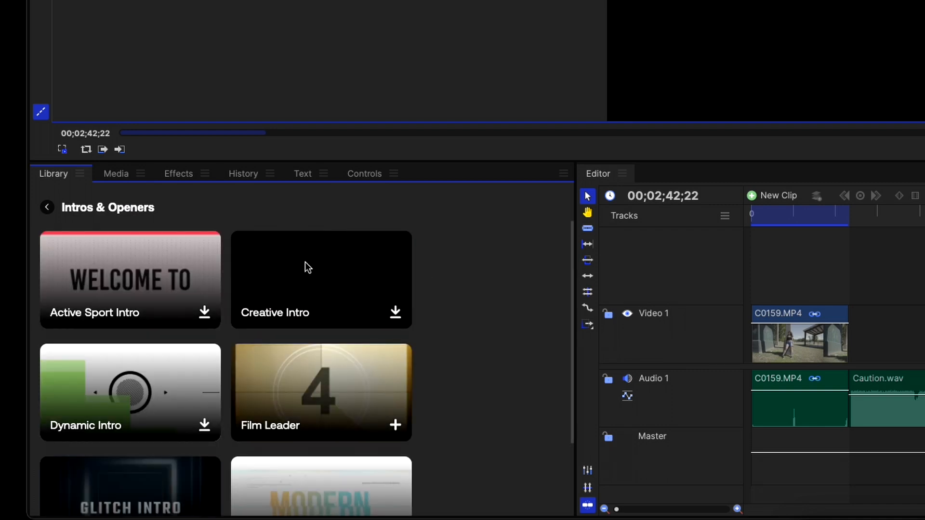
scroll(down, 3)
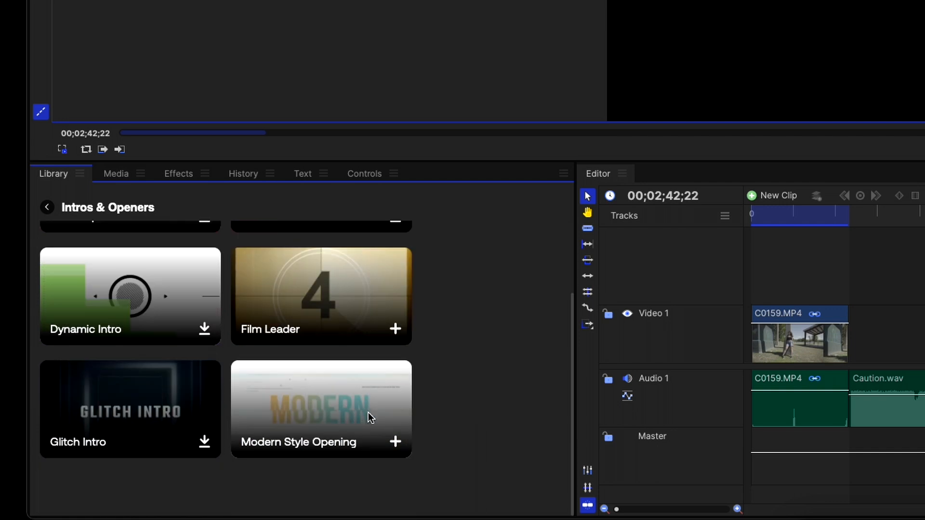
mouse_move(395, 442)
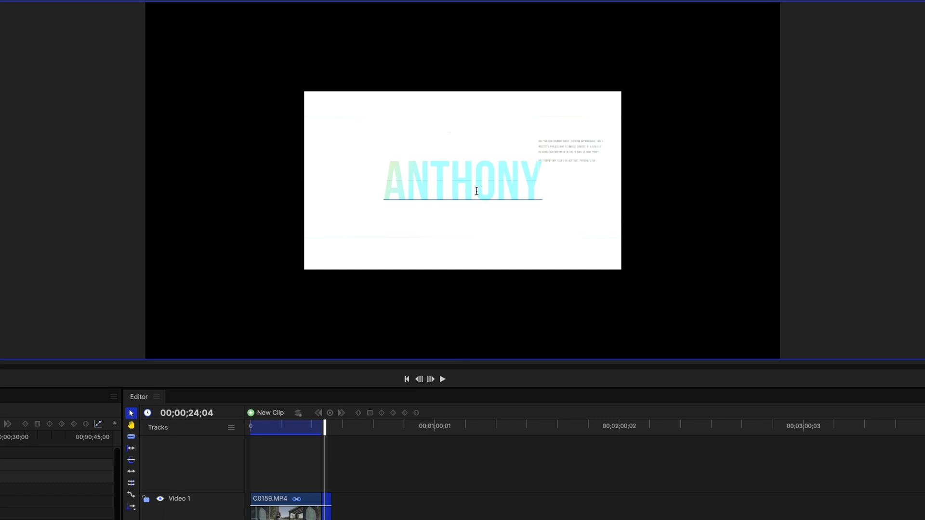
- Play back the Modern Style Opening intro with the ANTHONY title to preview it
click(443, 378)
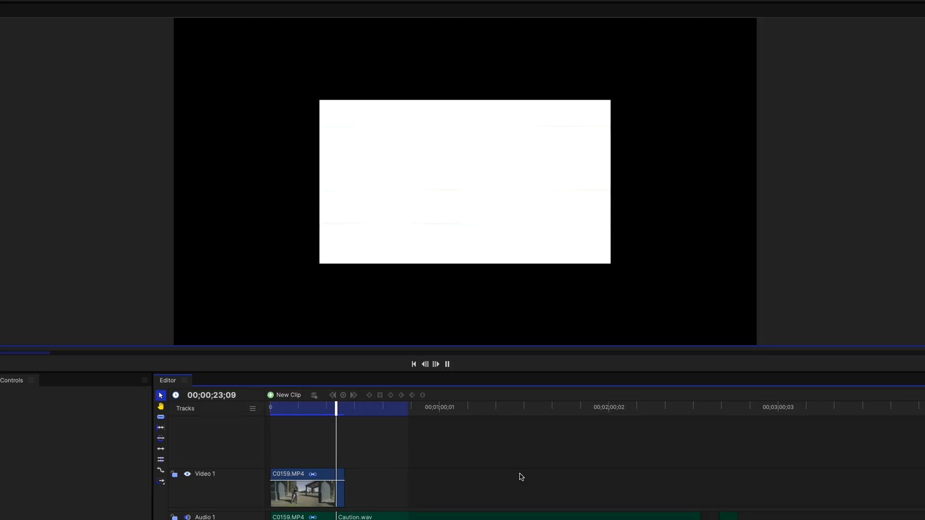